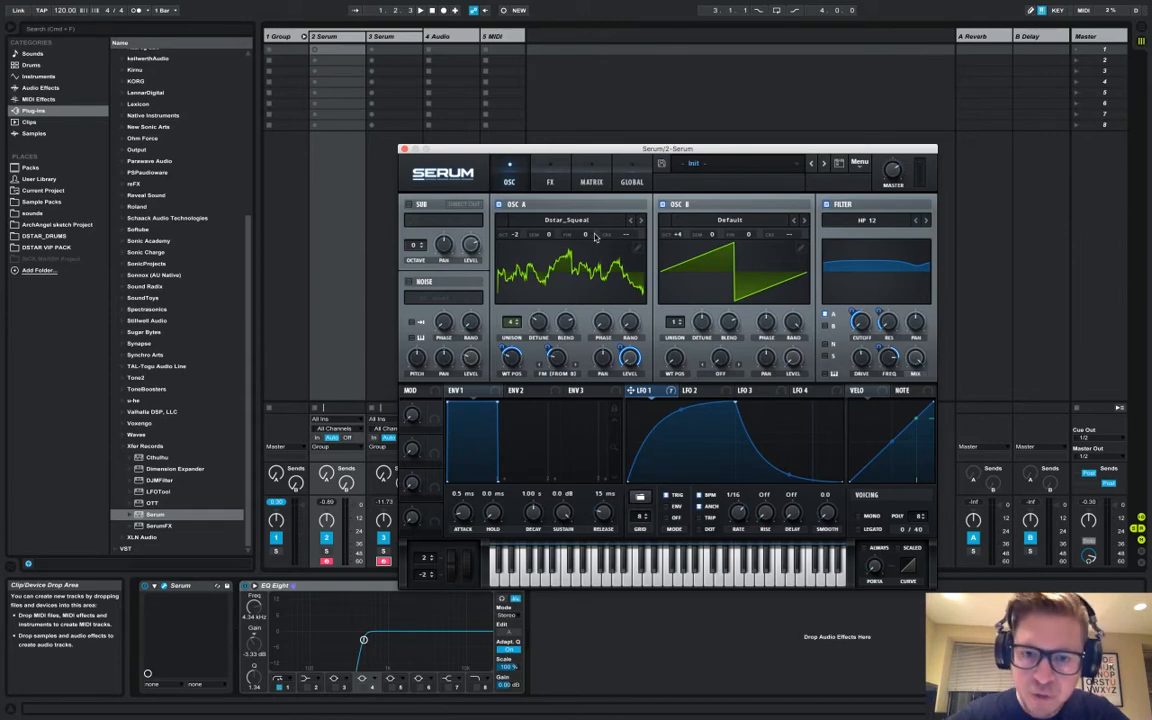
{"action": "mouse_move", "coordinate": [576, 224]}
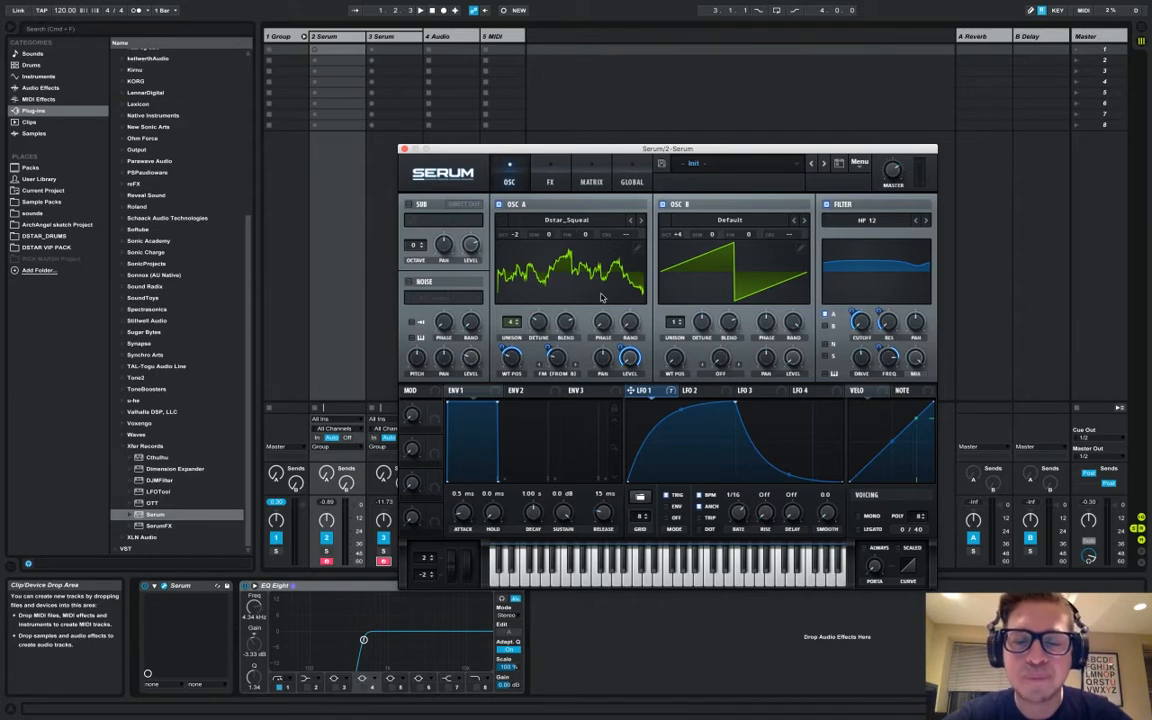
{"action": "mouse_move", "coordinate": [612, 294]}
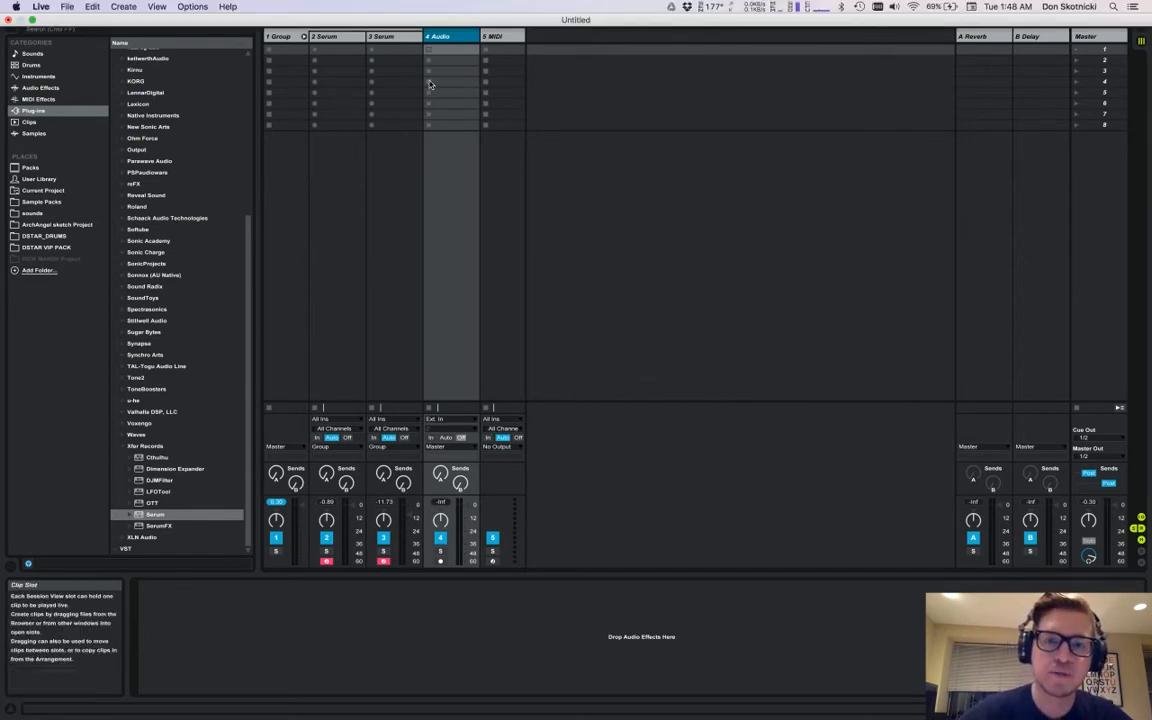
Step: Open the new Serum instance's main menu to reach Init Preset
{"action": "left_click", "coordinate": [156, 514]}
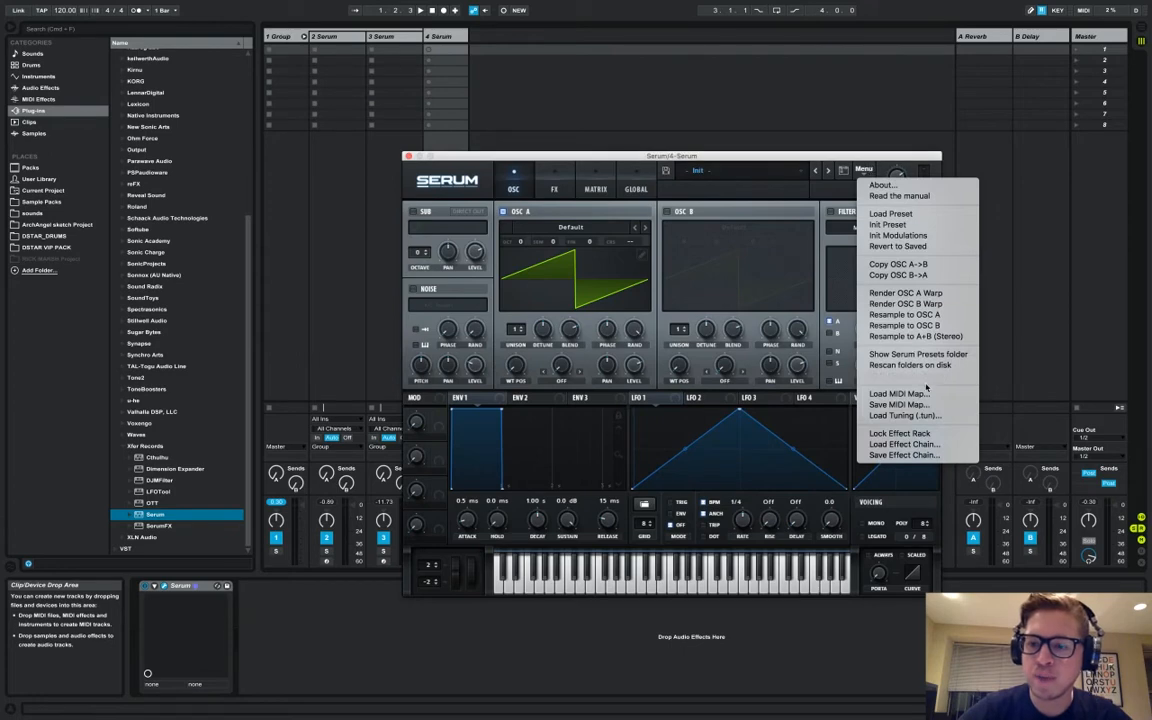
{"action": "mouse_move", "coordinate": [918, 354]}
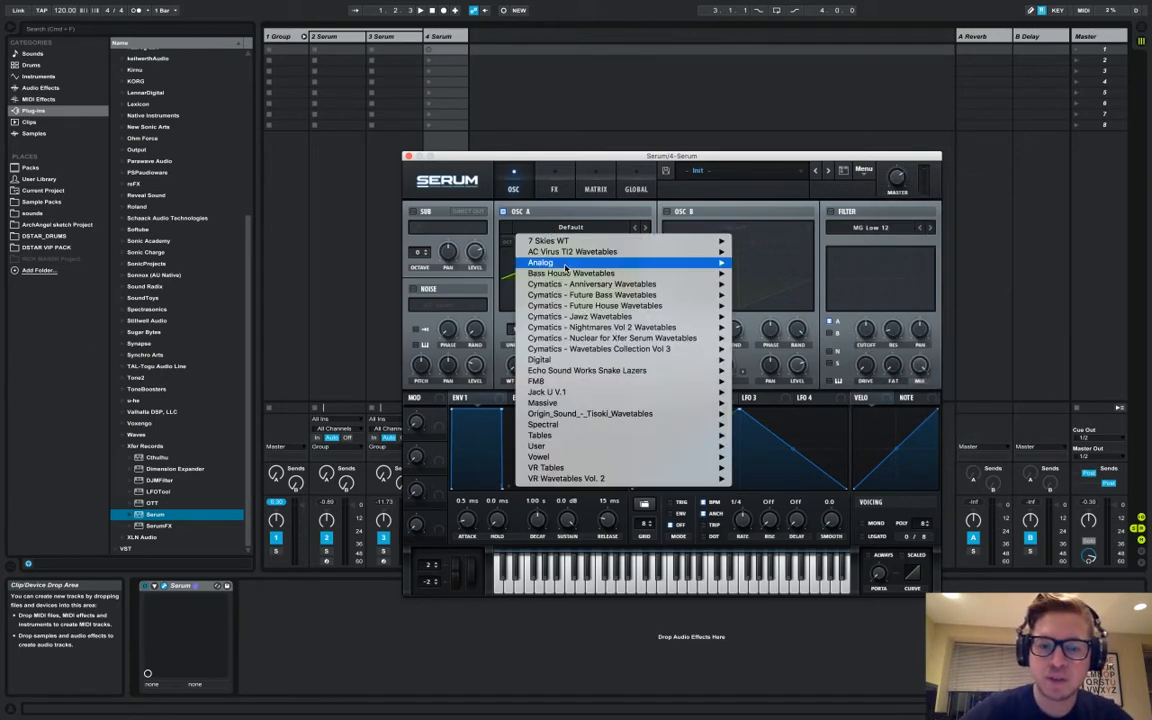
{"action": "mouse_move", "coordinate": [538, 444]}
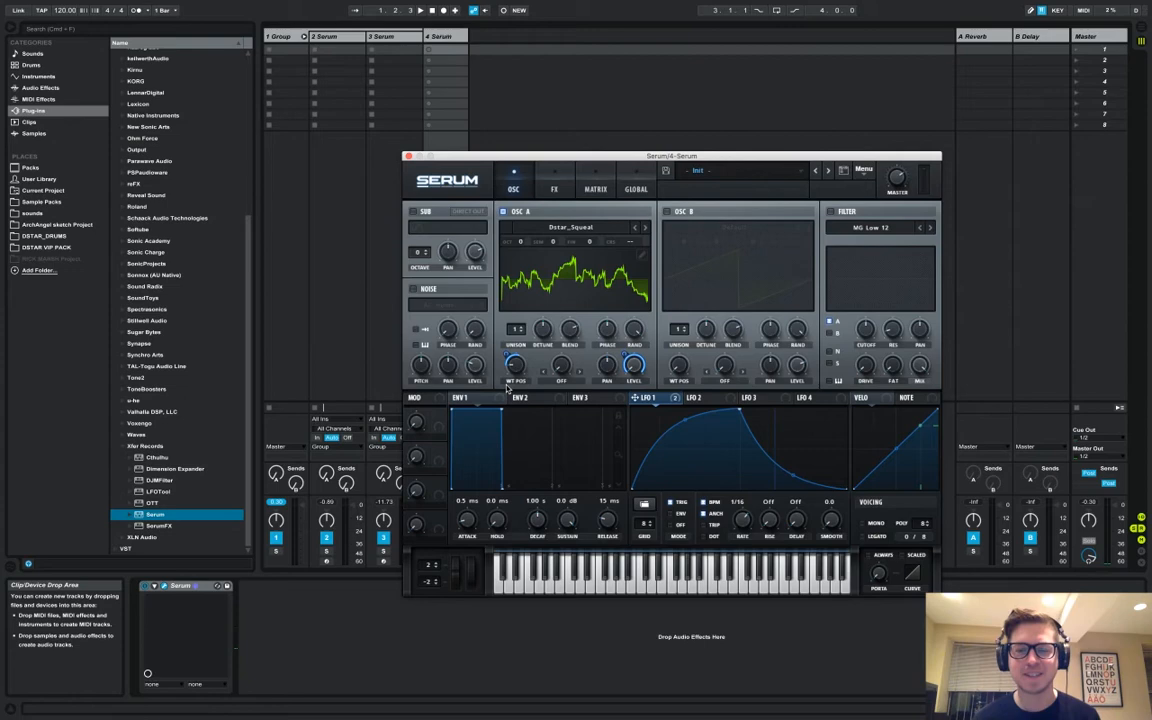
{"action": "mouse_move", "coordinate": [528, 336]}
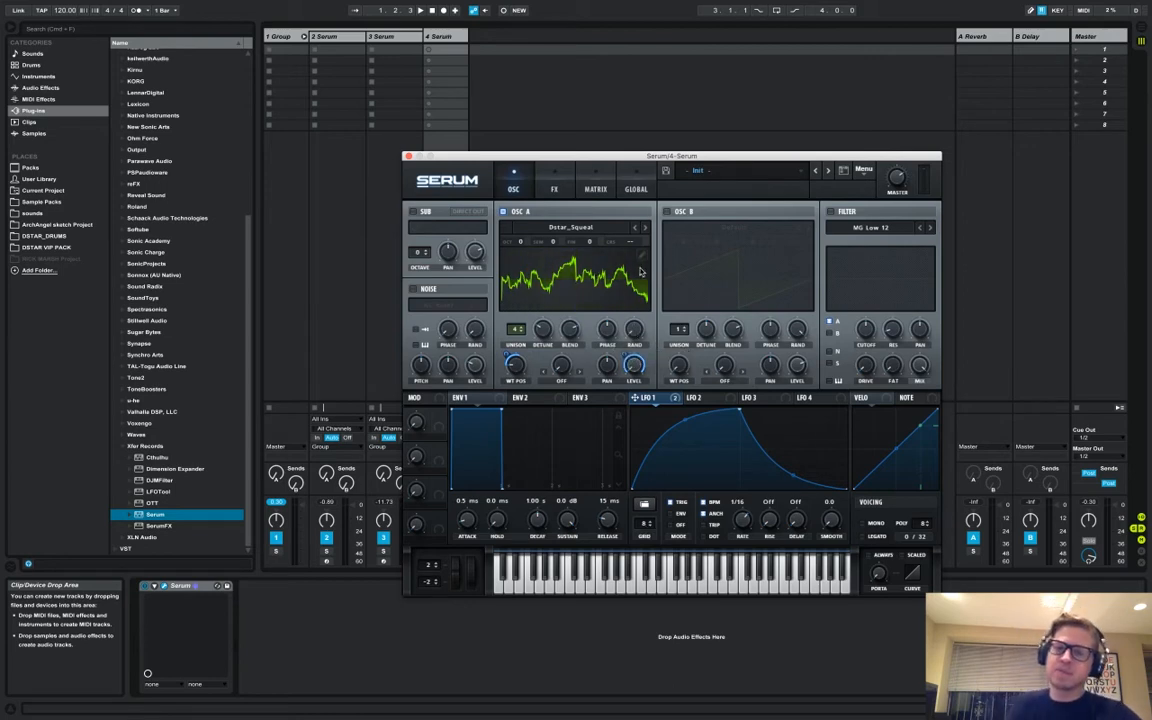
{"action": "mouse_move", "coordinate": [584, 260]}
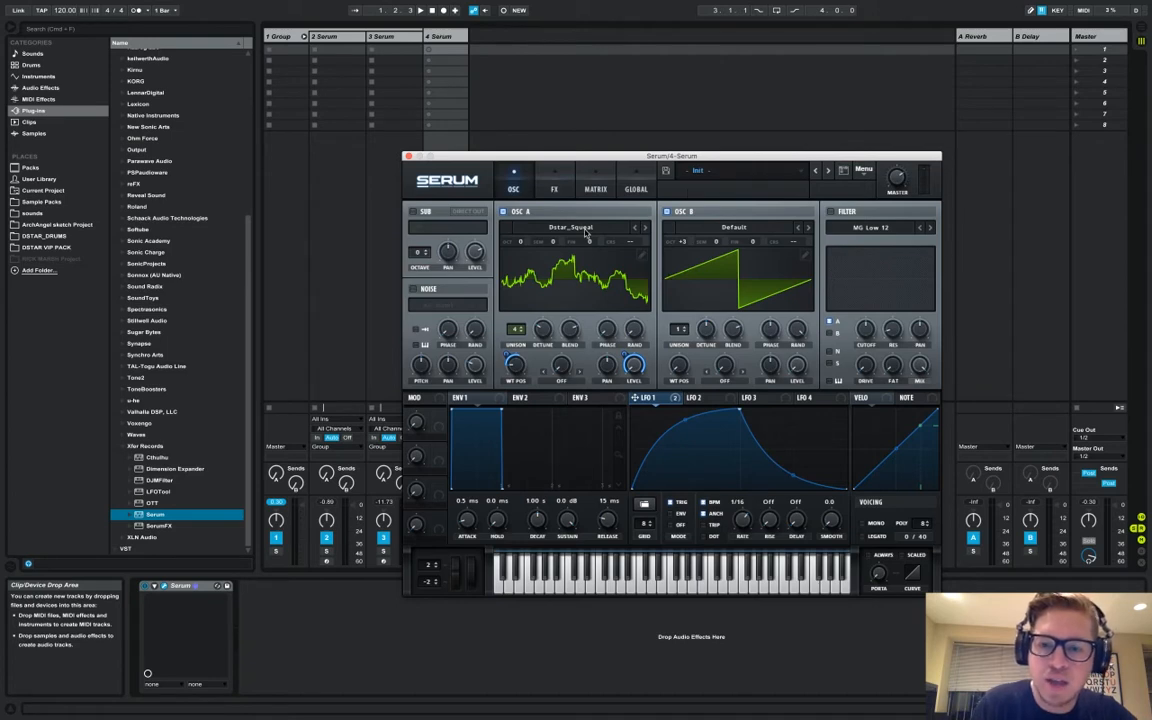
{"action": "mouse_move", "coordinate": [560, 366]}
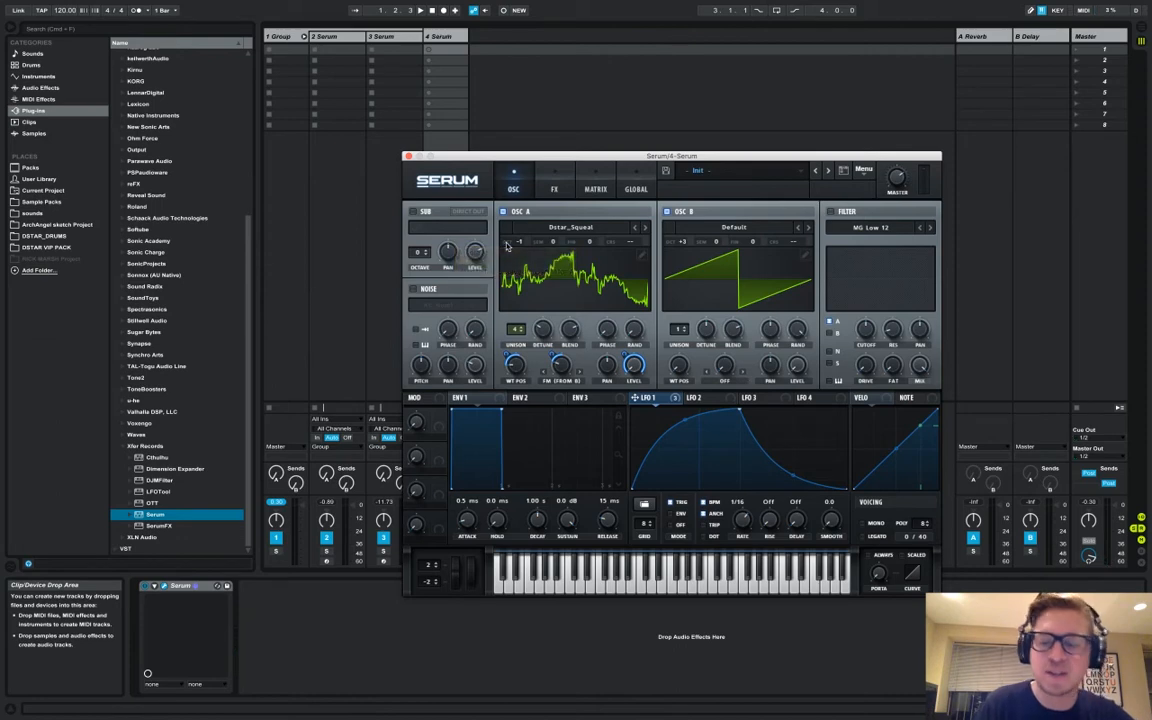
{"action": "mouse_move", "coordinate": [636, 420]}
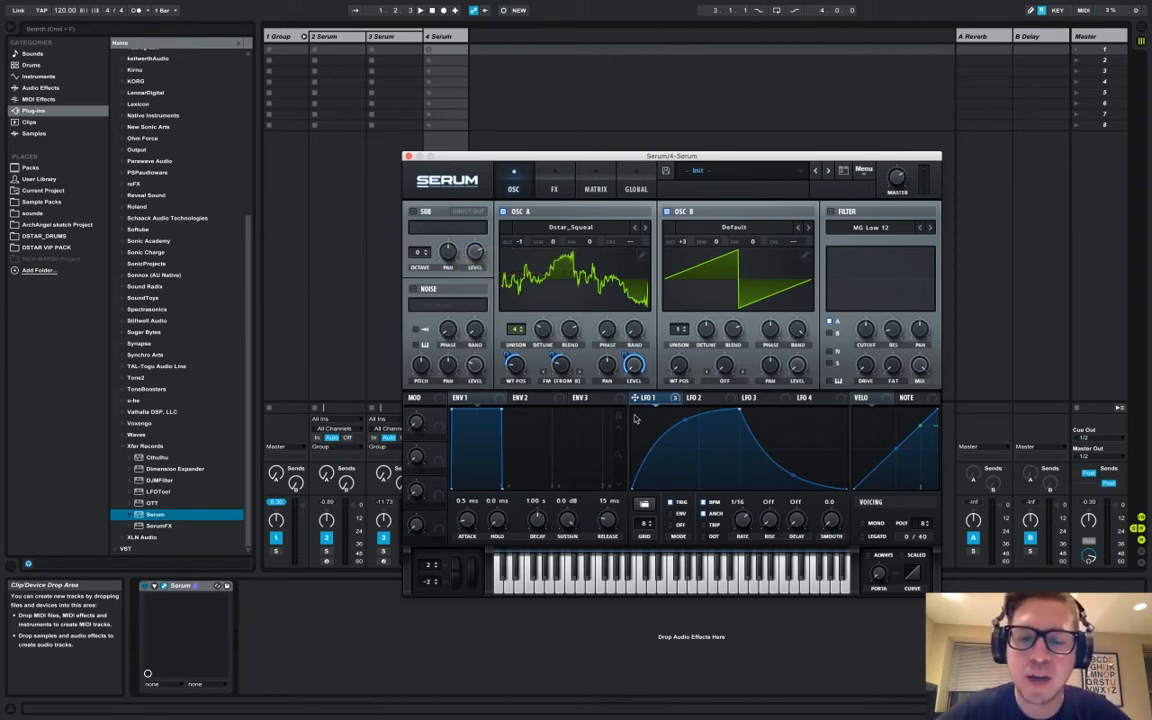
{"action": "mouse_move", "coordinate": [456, 270]}
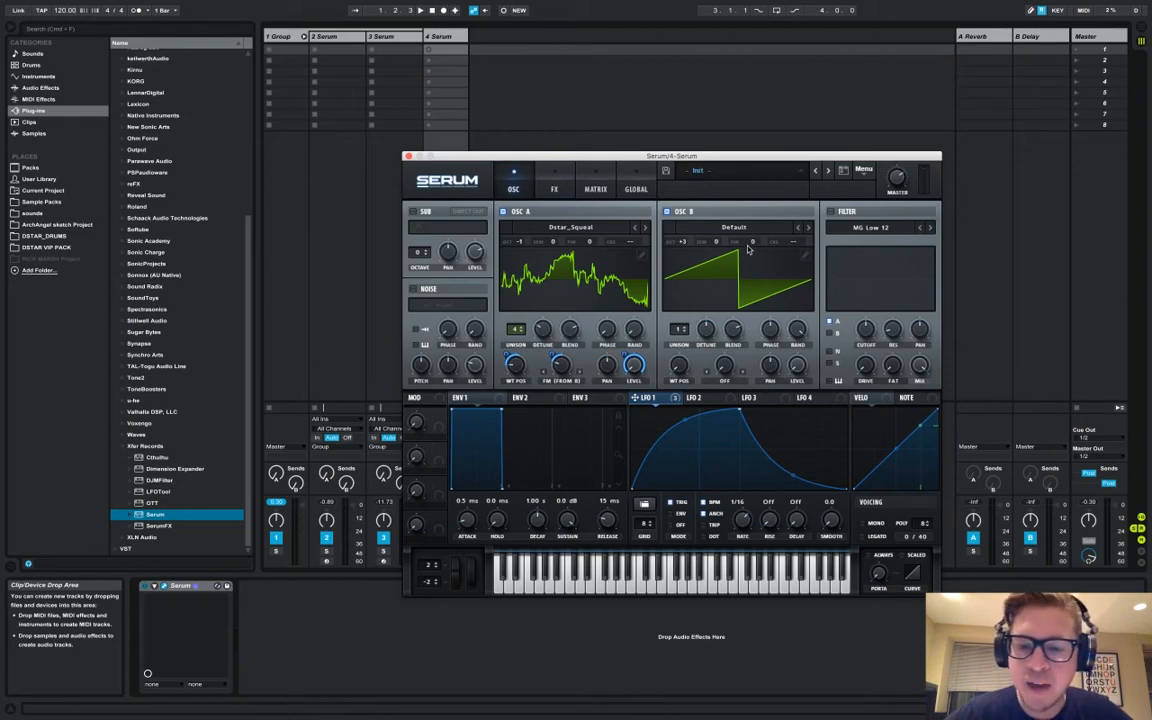
{"action": "mouse_move", "coordinate": [508, 330]}
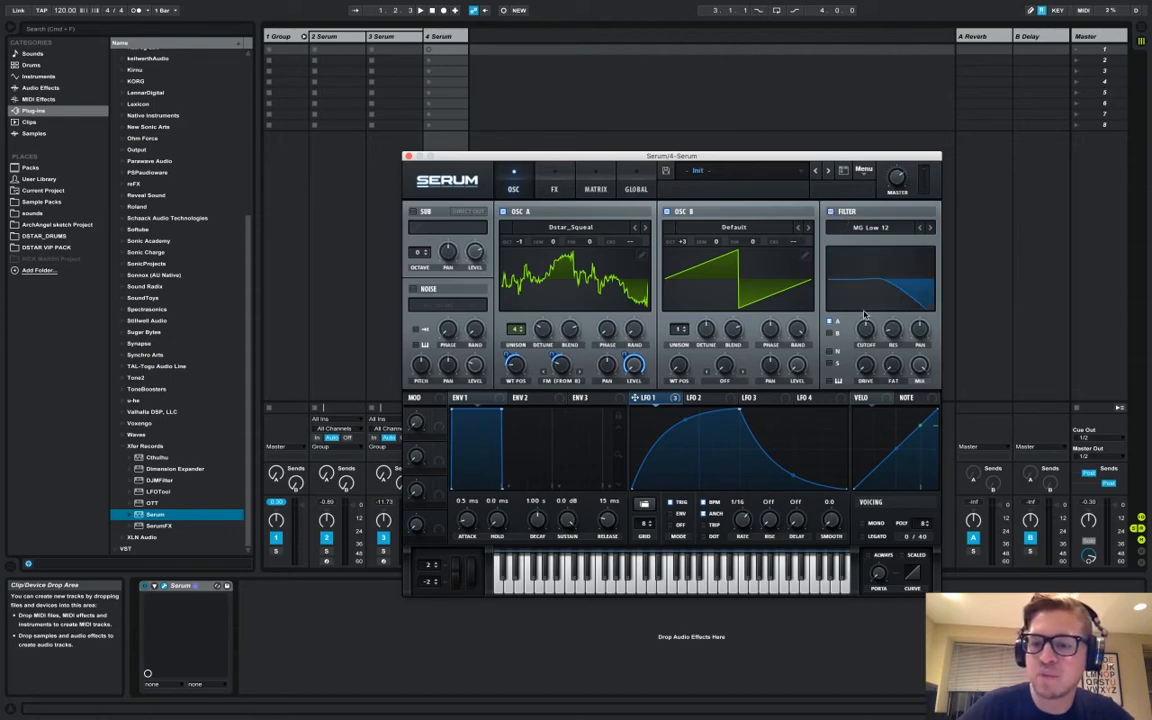
Step: Switch the filter type to the Multi HP 12 high-pass
{"action": "left_click", "coordinate": [872, 228]}
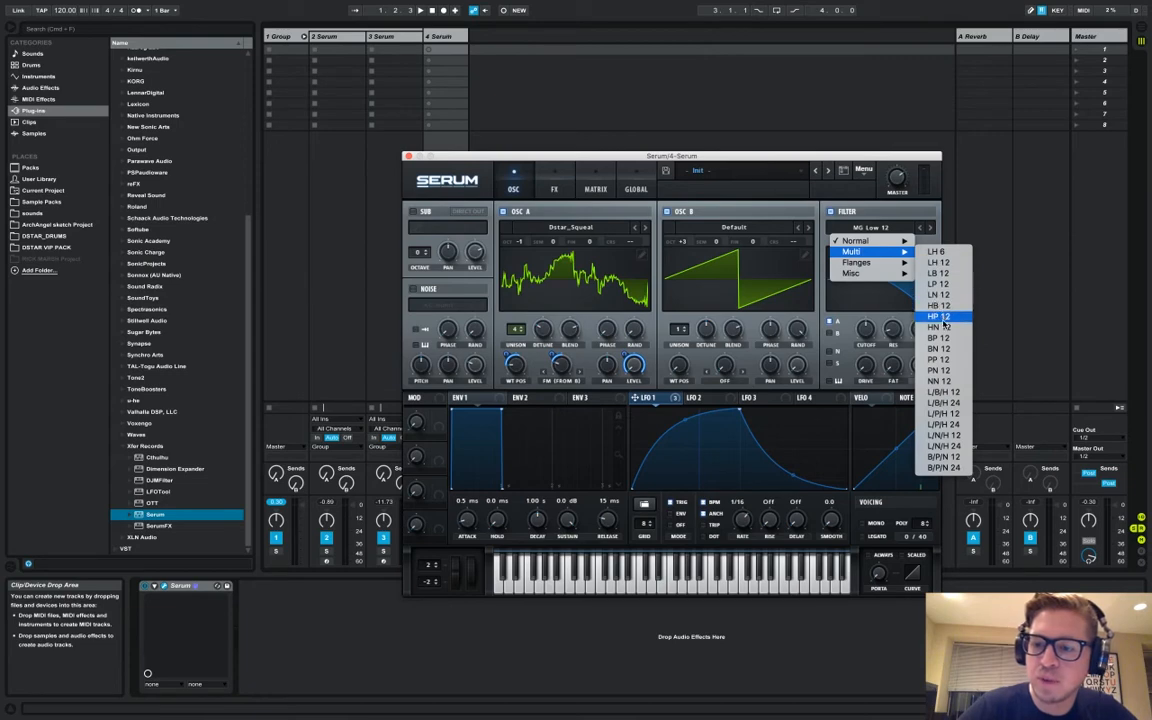
{"action": "left_click", "coordinate": [938, 316]}
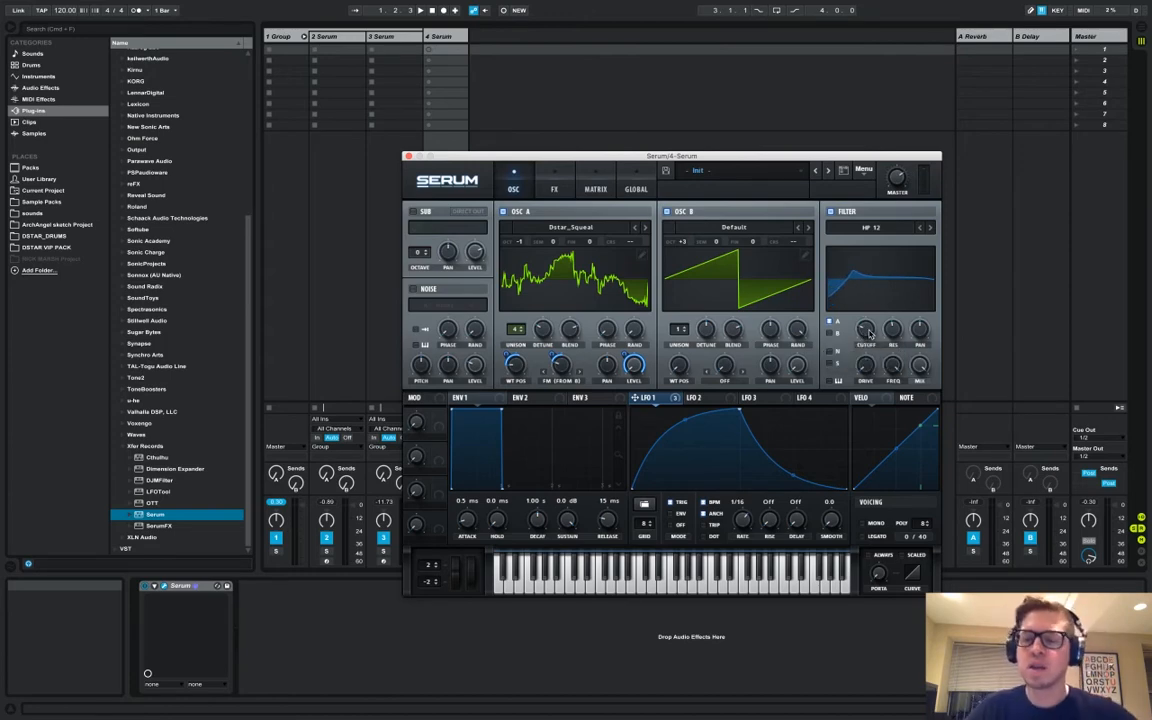
Step: Set the high-pass cutoff and resonance and enable the filter on the squeal layer
{"action": "left_click_drag", "start_coordinate": [892, 336], "coordinate": [892, 344]}
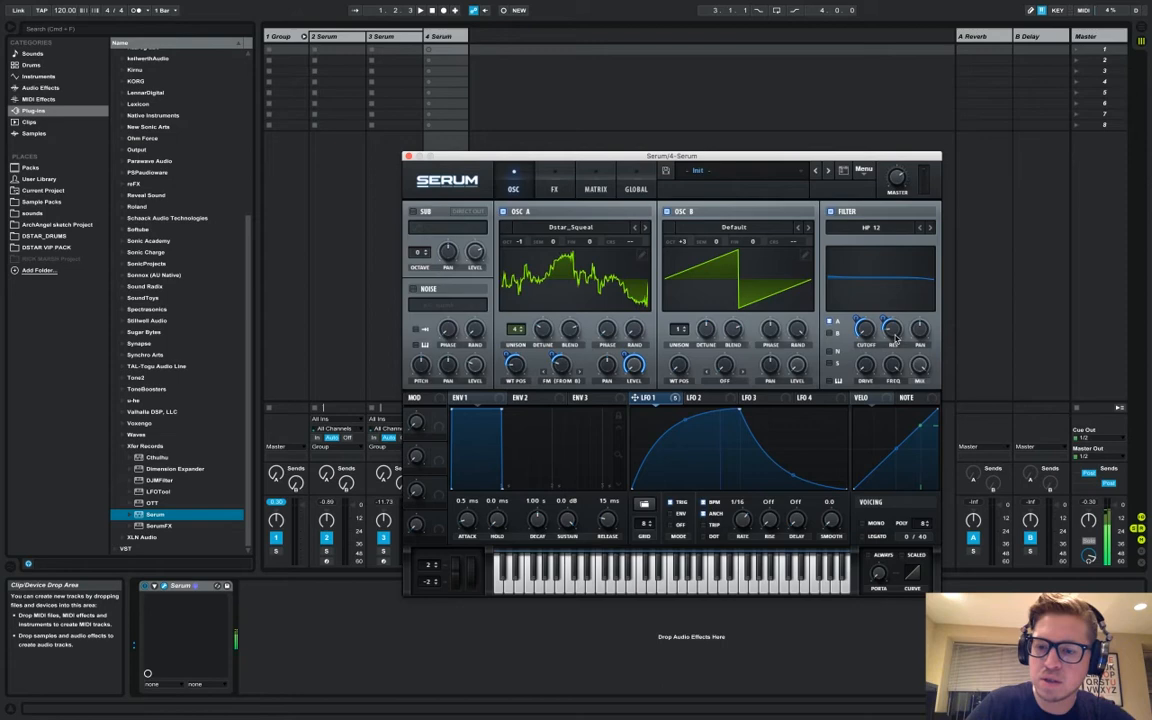
{"action": "left_click_drag", "start_coordinate": [892, 330], "coordinate": [892, 324]}
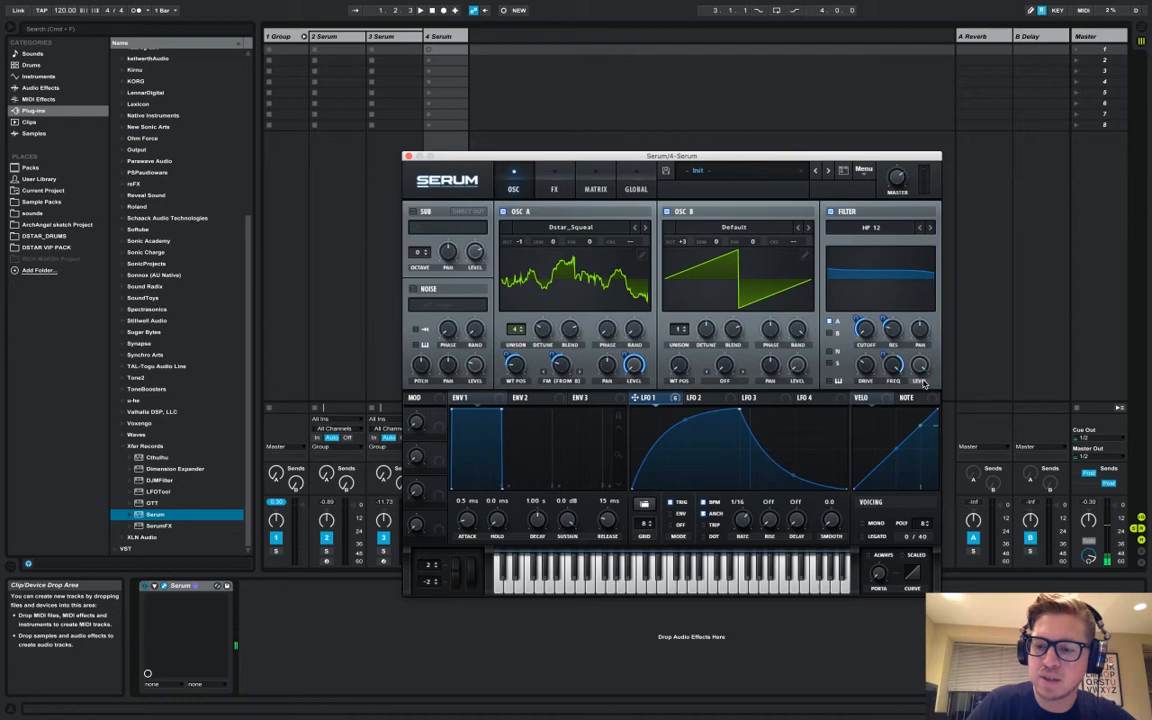
{"action": "mouse_move", "coordinate": [918, 368]}
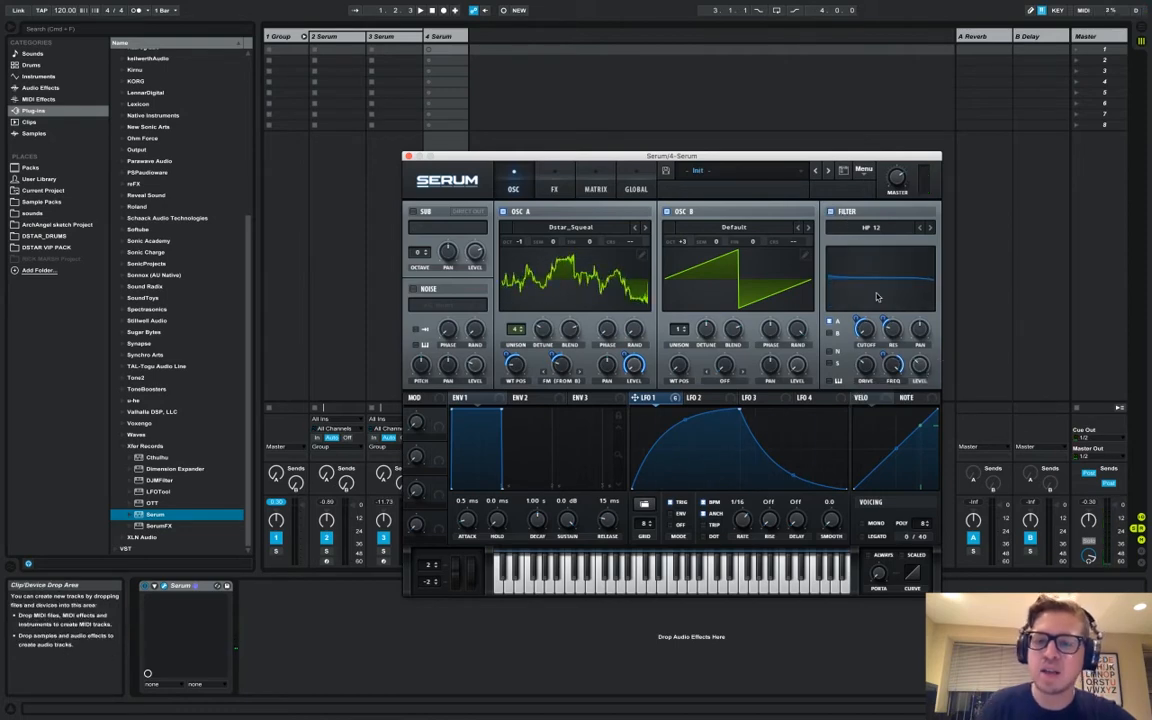
{"action": "mouse_move", "coordinate": [832, 212]}
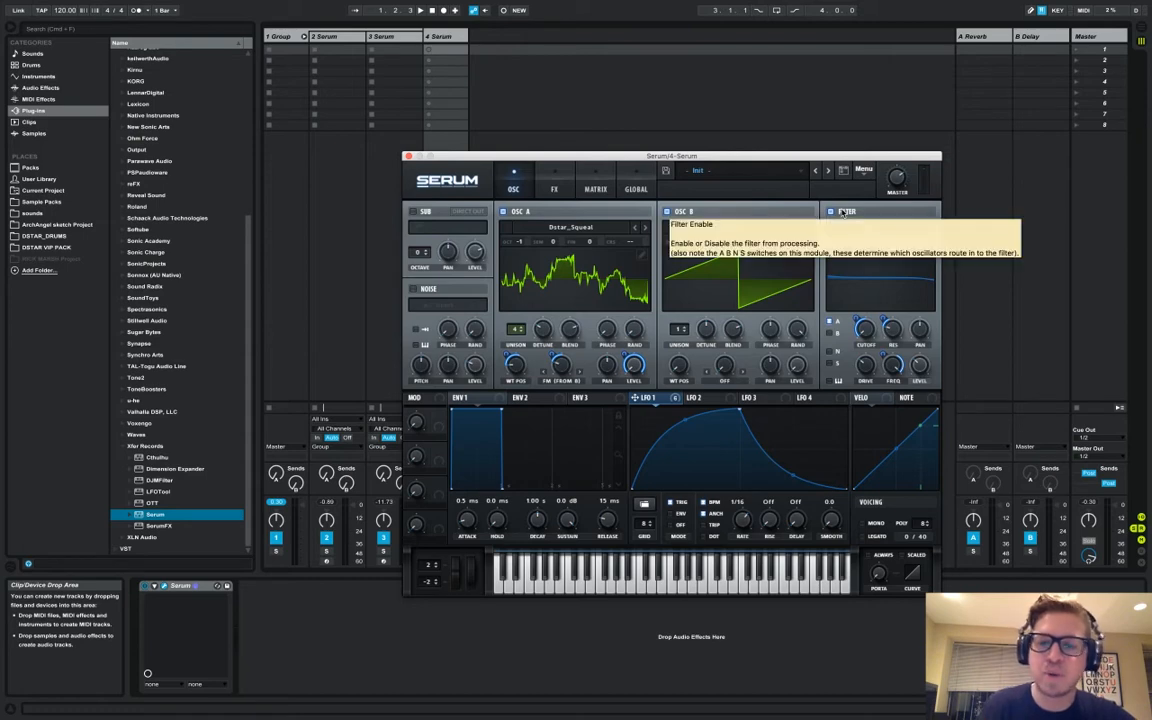
{"action": "left_click", "coordinate": [832, 212]}
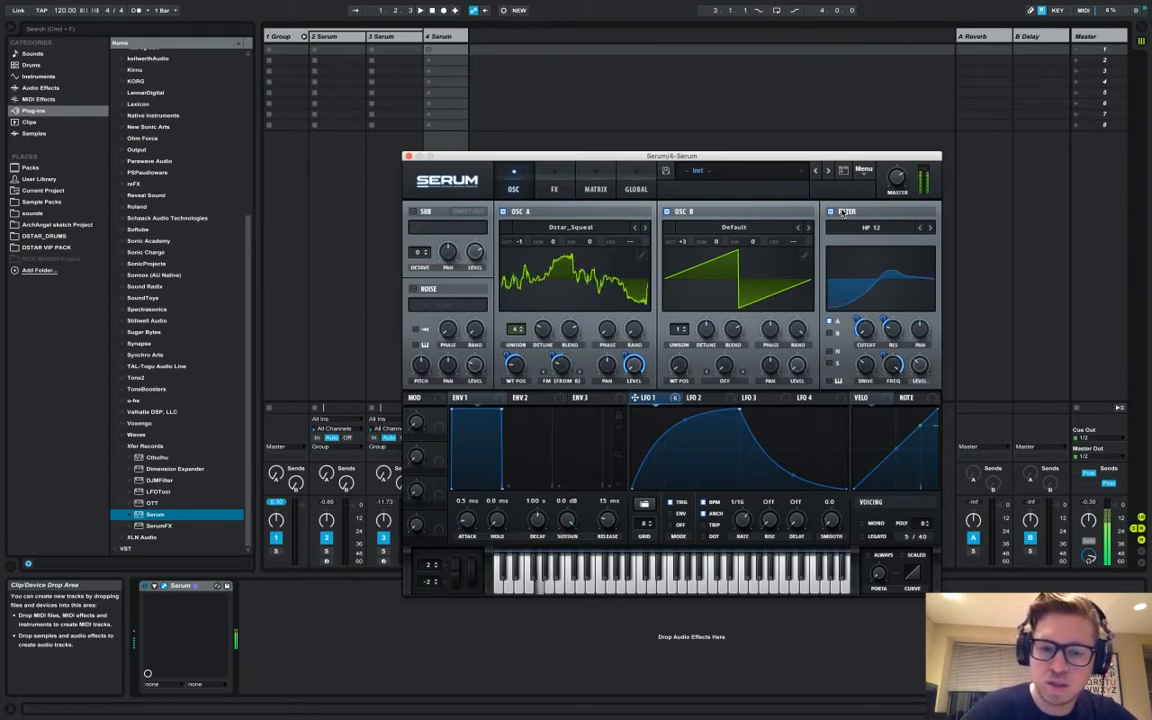
{"action": "left_click", "coordinate": [552, 188]}
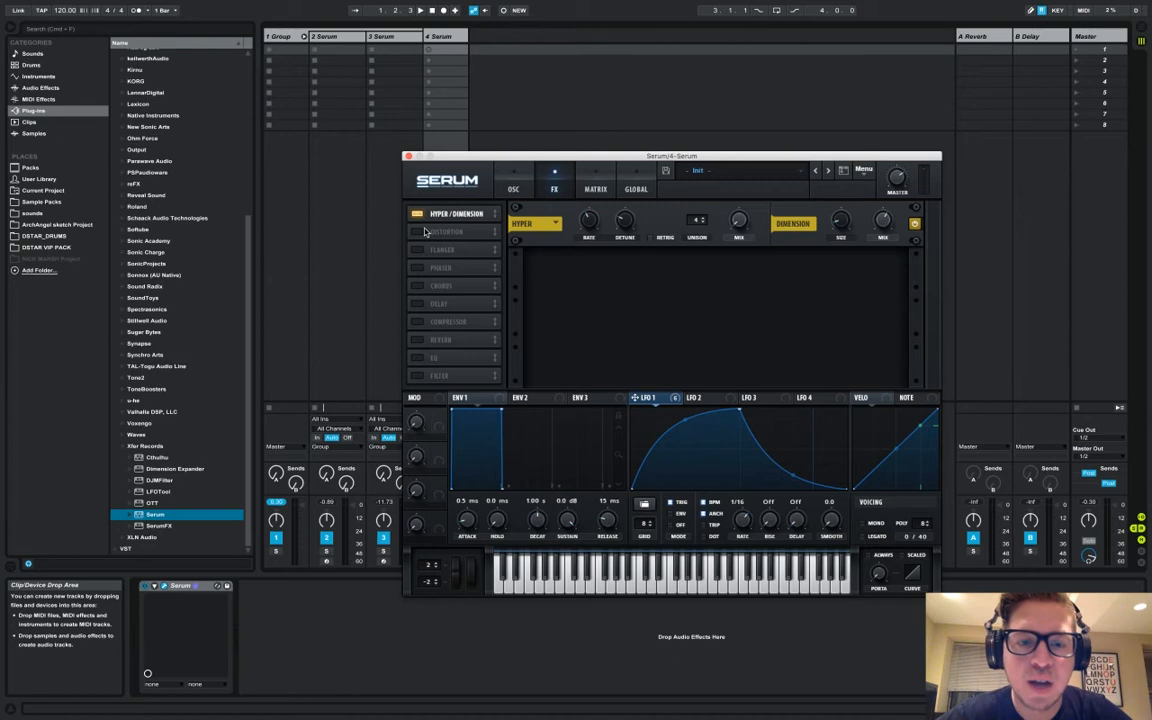
Step: Enable Distortion, Compressor and Filter modules in the FX rack after Hyper/Dimension
{"action": "left_click", "coordinate": [418, 232]}
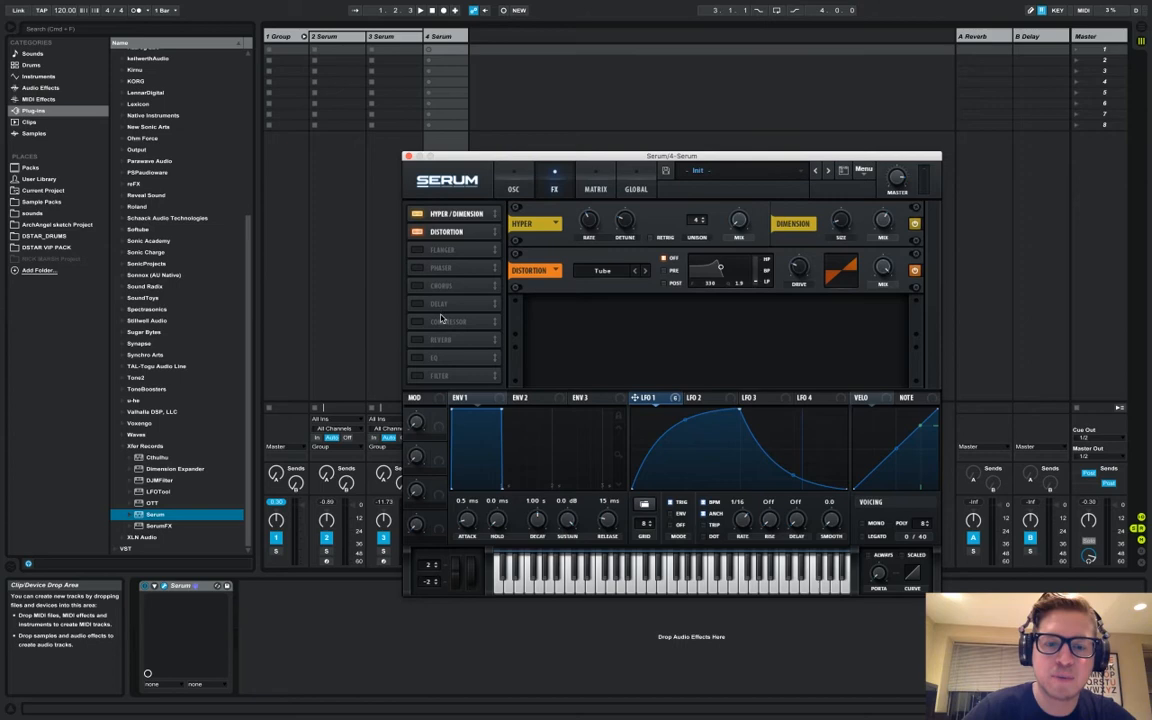
{"action": "left_click", "coordinate": [416, 320]}
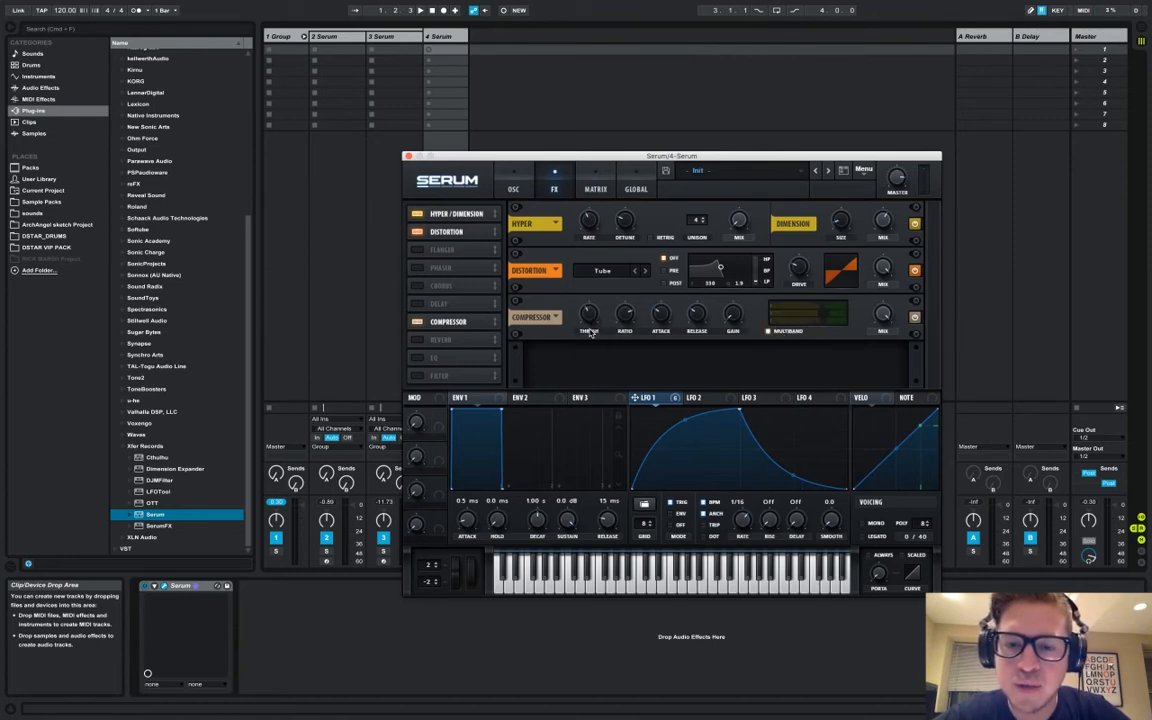
{"action": "mouse_move", "coordinate": [588, 316]}
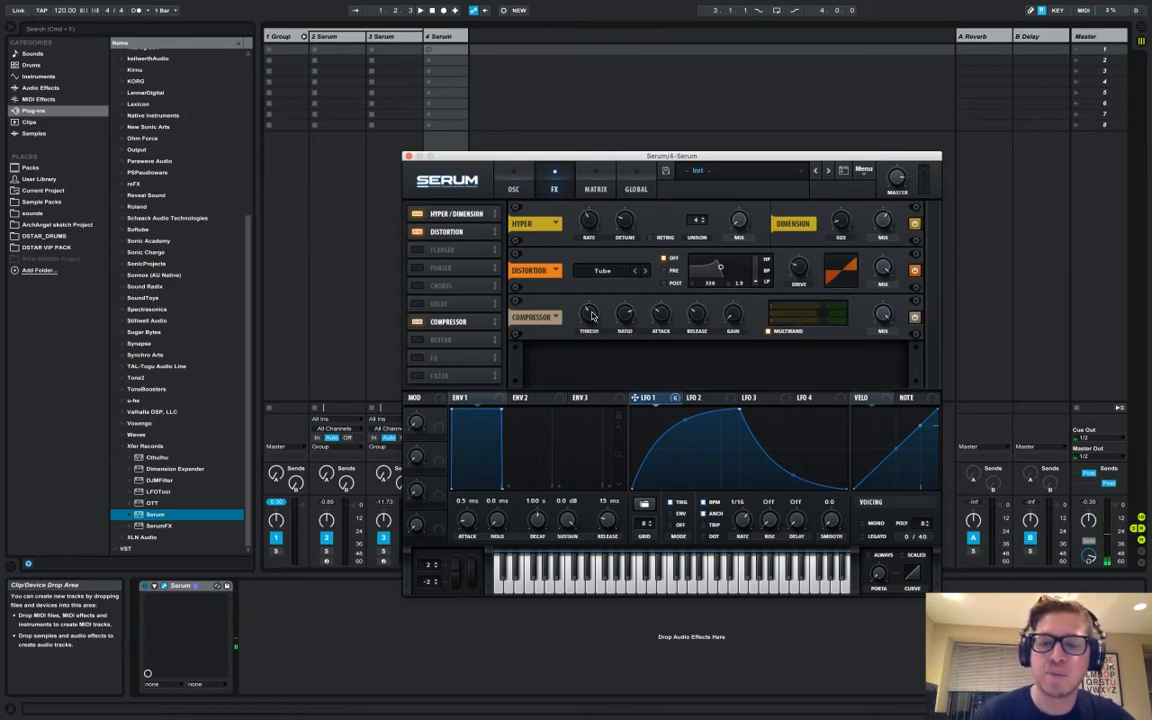
{"action": "mouse_move", "coordinate": [644, 368]}
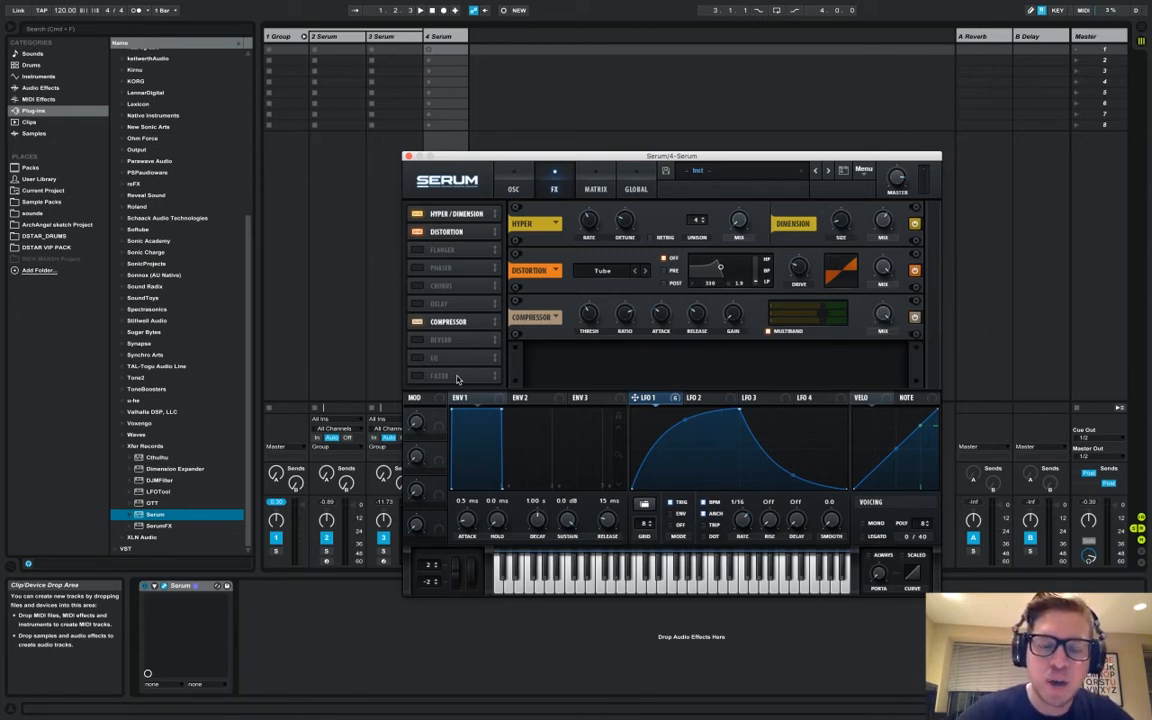
{"action": "left_click", "coordinate": [416, 376]}
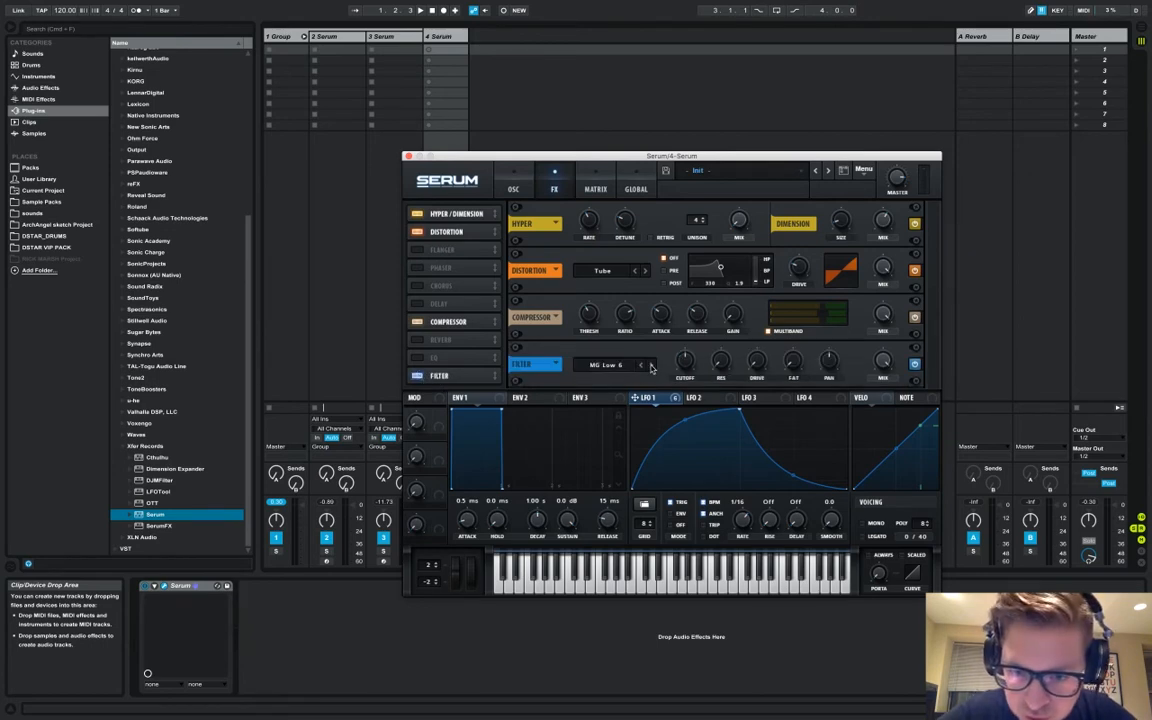
Step: Change the FX filter type from MG Low 12 to MG Low 24
{"action": "left_click", "coordinate": [650, 364]}
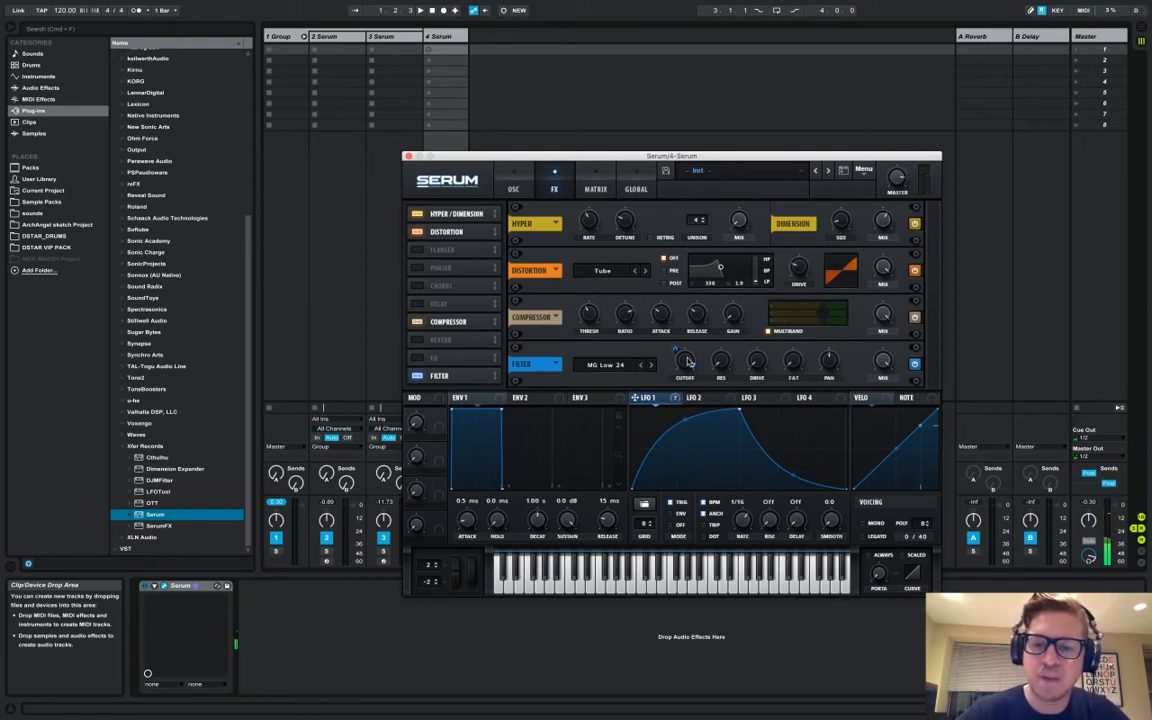
{"action": "mouse_move", "coordinate": [684, 362]}
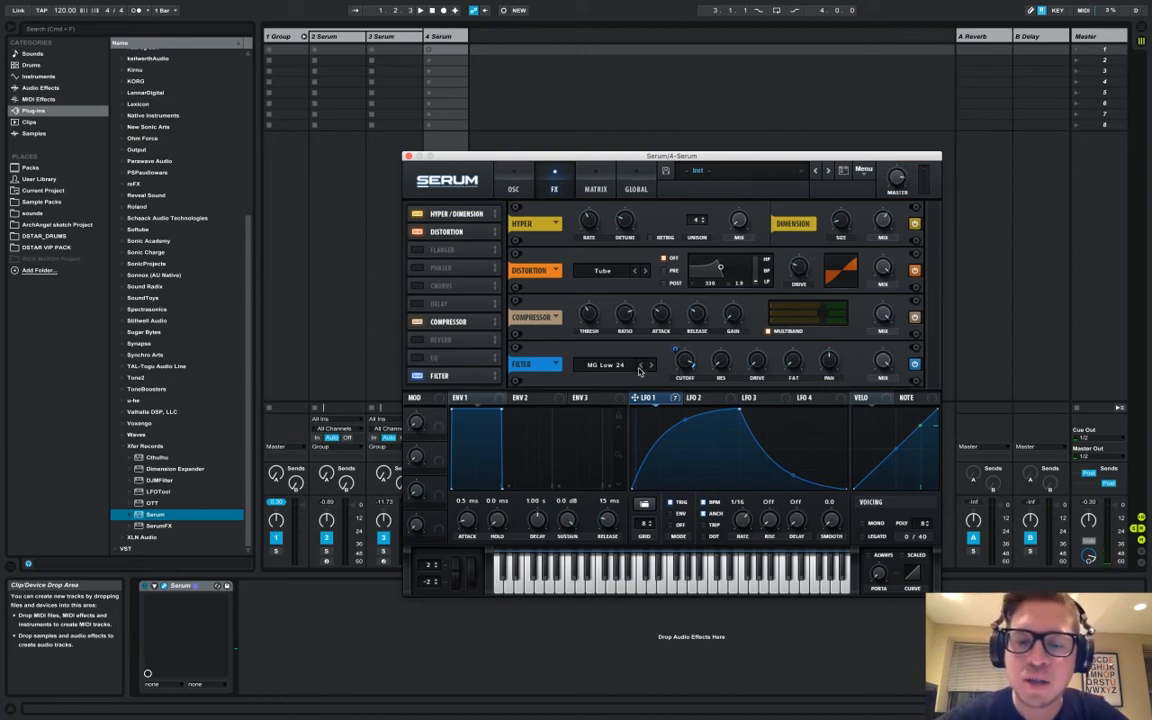
{"action": "mouse_move", "coordinate": [648, 364]}
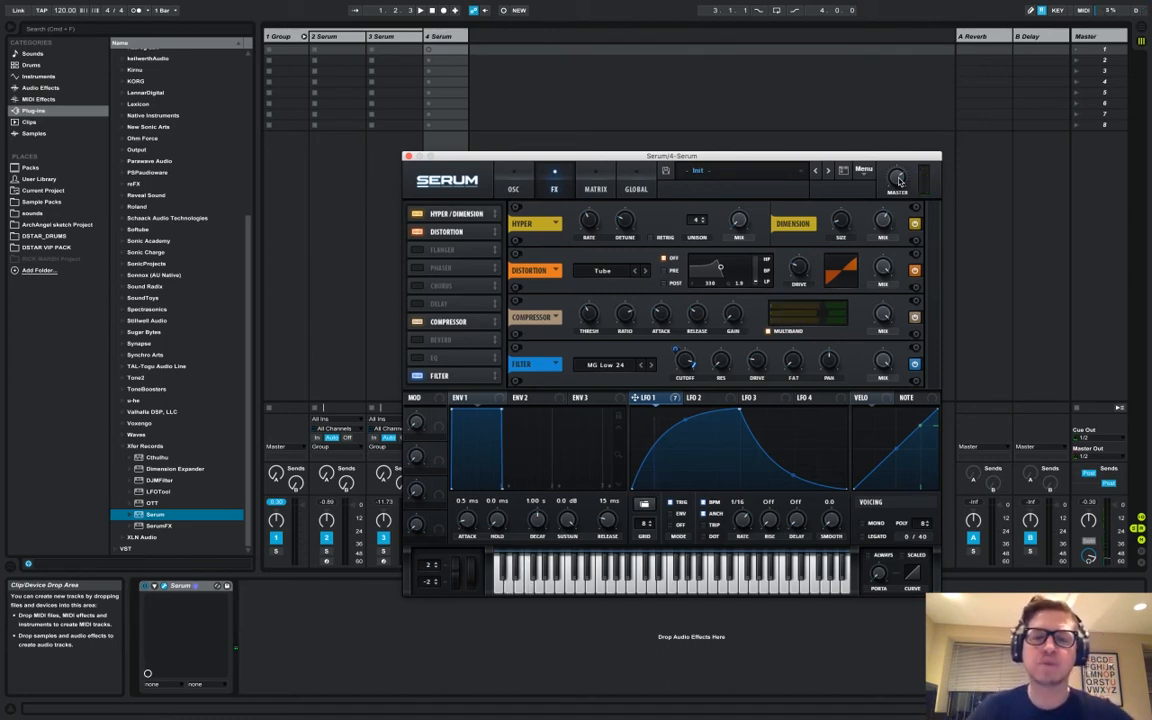
Step: Return to the OSC page and check the filter's LFO 1 modulation amount
{"action": "left_click", "coordinate": [512, 188]}
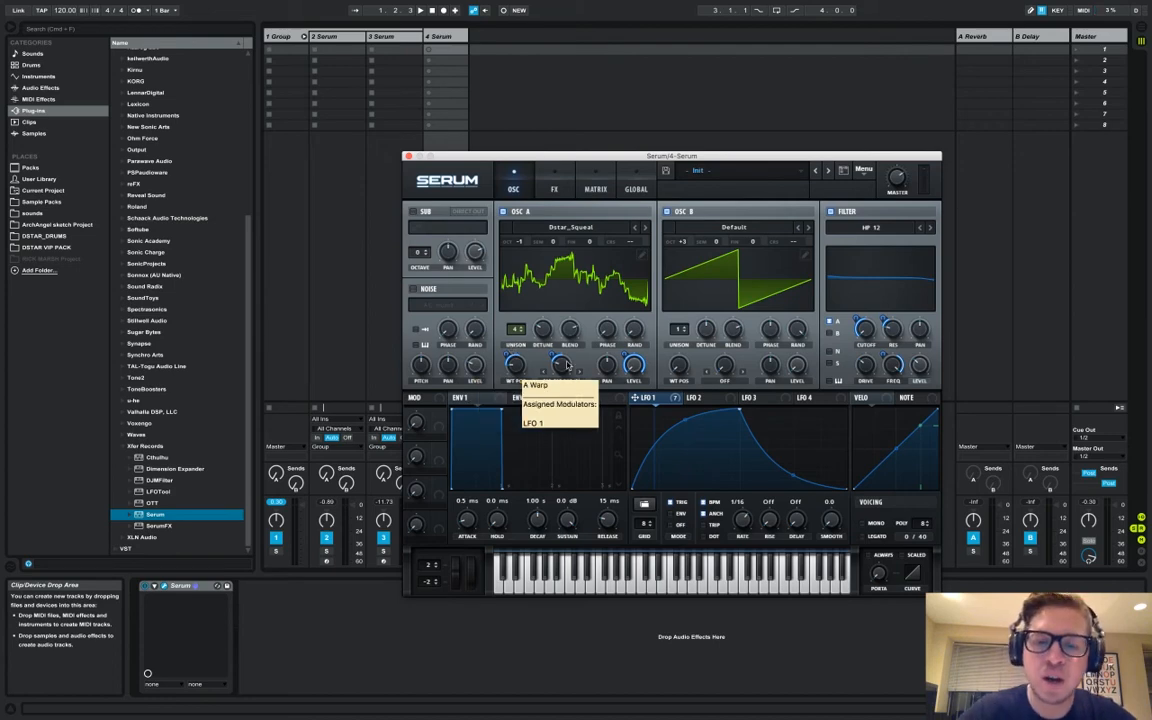
{"action": "mouse_move", "coordinate": [536, 220]}
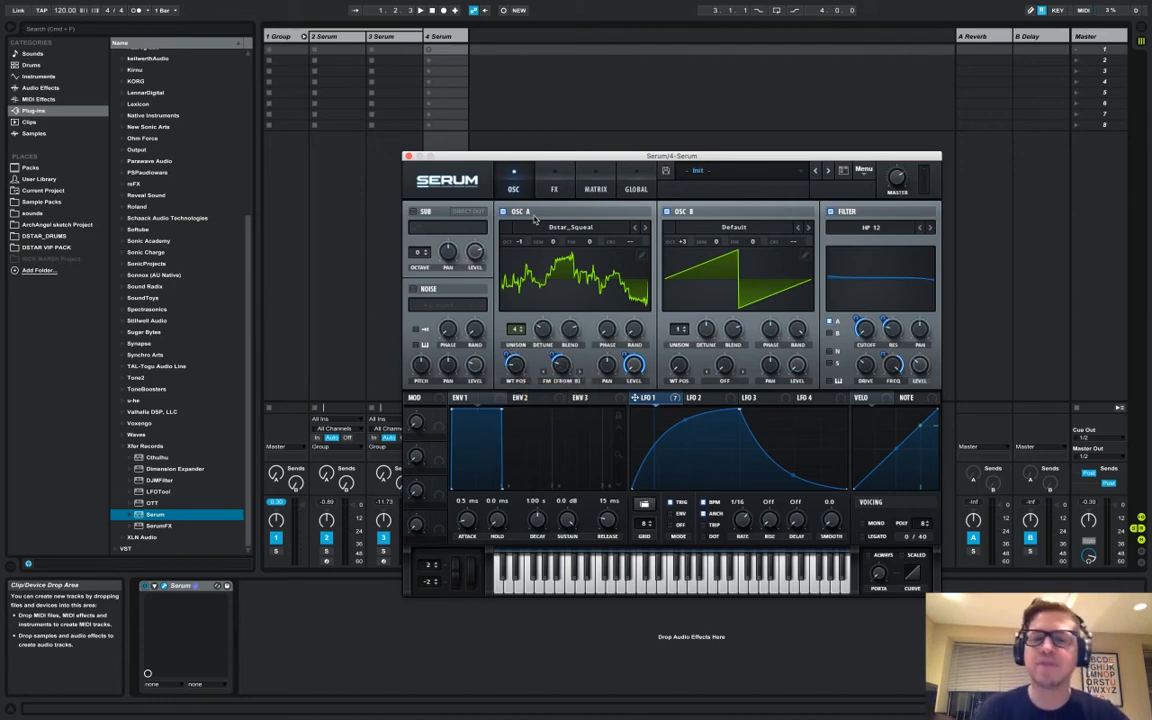
{"action": "mouse_move", "coordinate": [534, 218]}
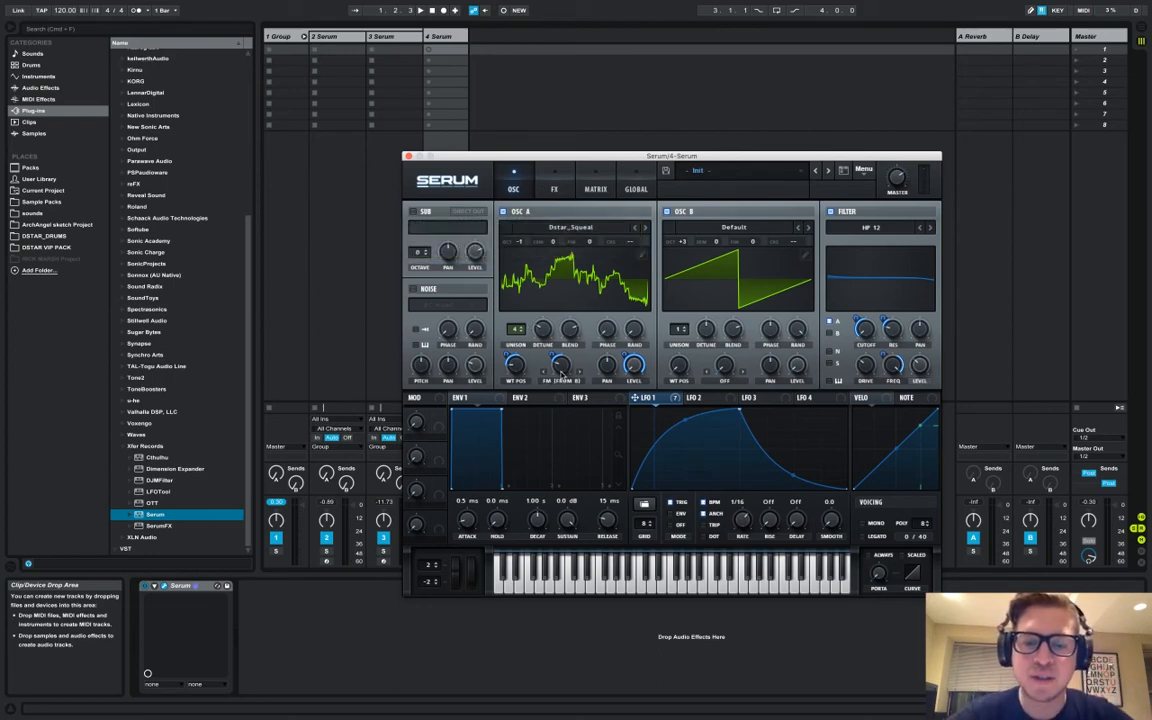
{"action": "mouse_move", "coordinate": [558, 370]}
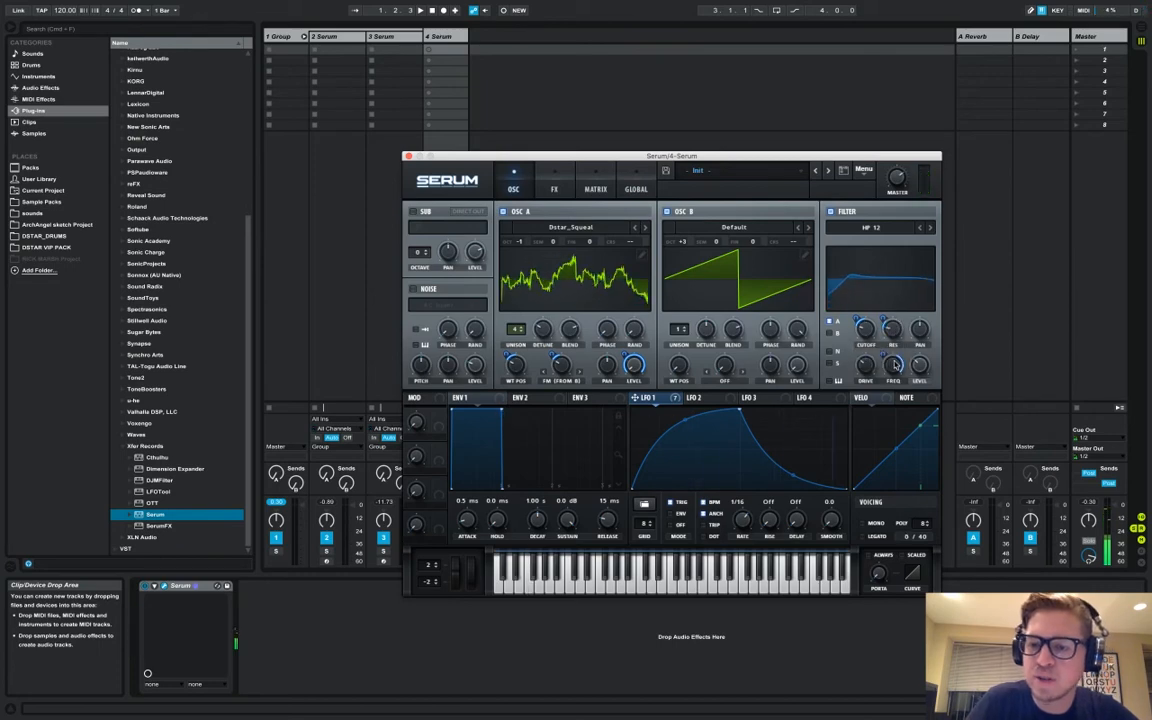
{"action": "left_click_drag", "start_coordinate": [892, 364], "coordinate": [892, 350]}
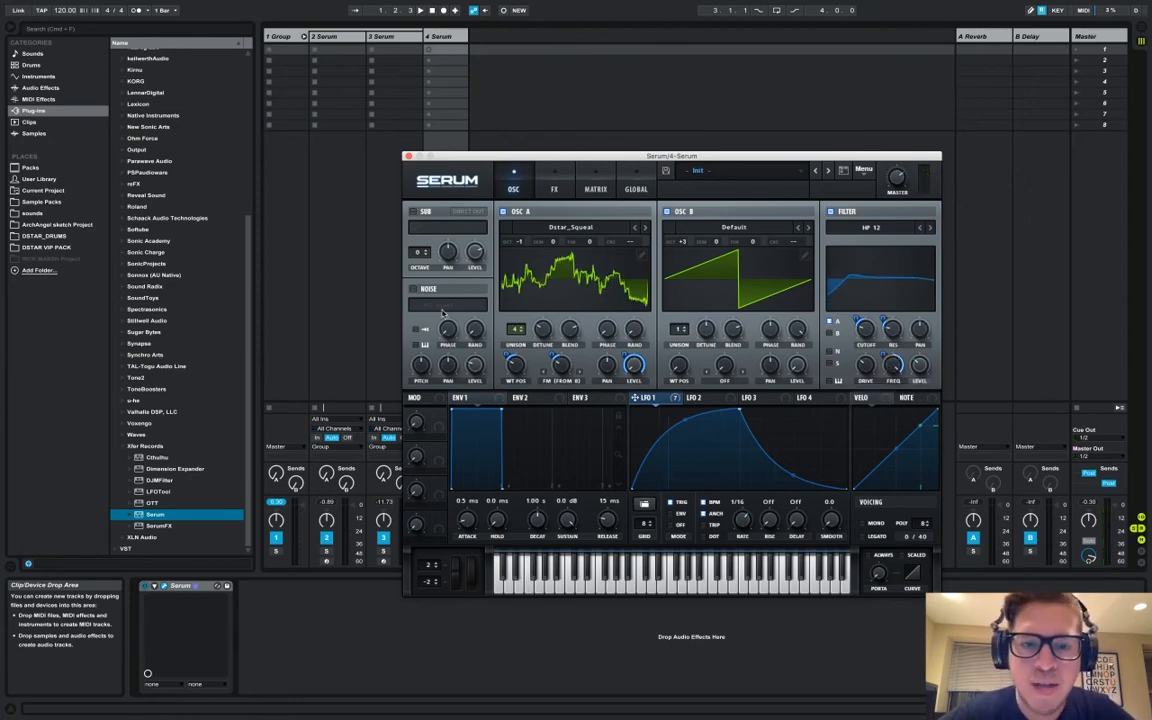
Step: Put an EQ Eight on the squeal bass track and add a new MIDI track with a fresh Serum
{"action": "left_click", "coordinate": [444, 36]}
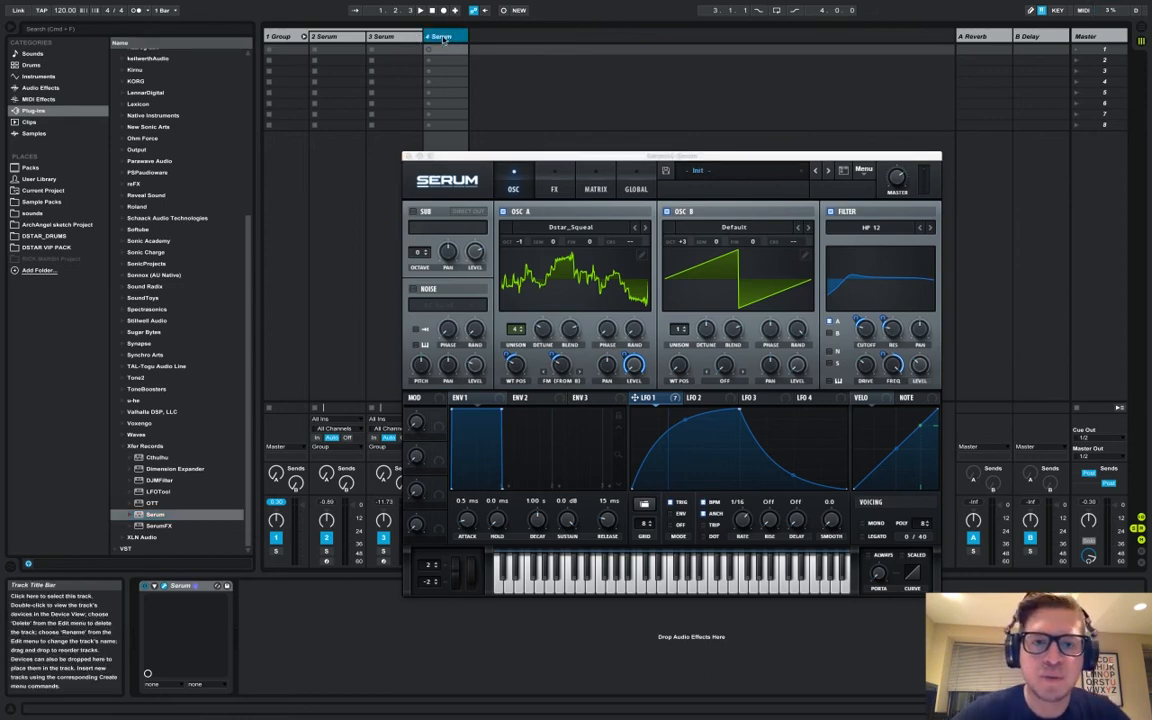
{"action": "left_click", "coordinate": [284, 36]}
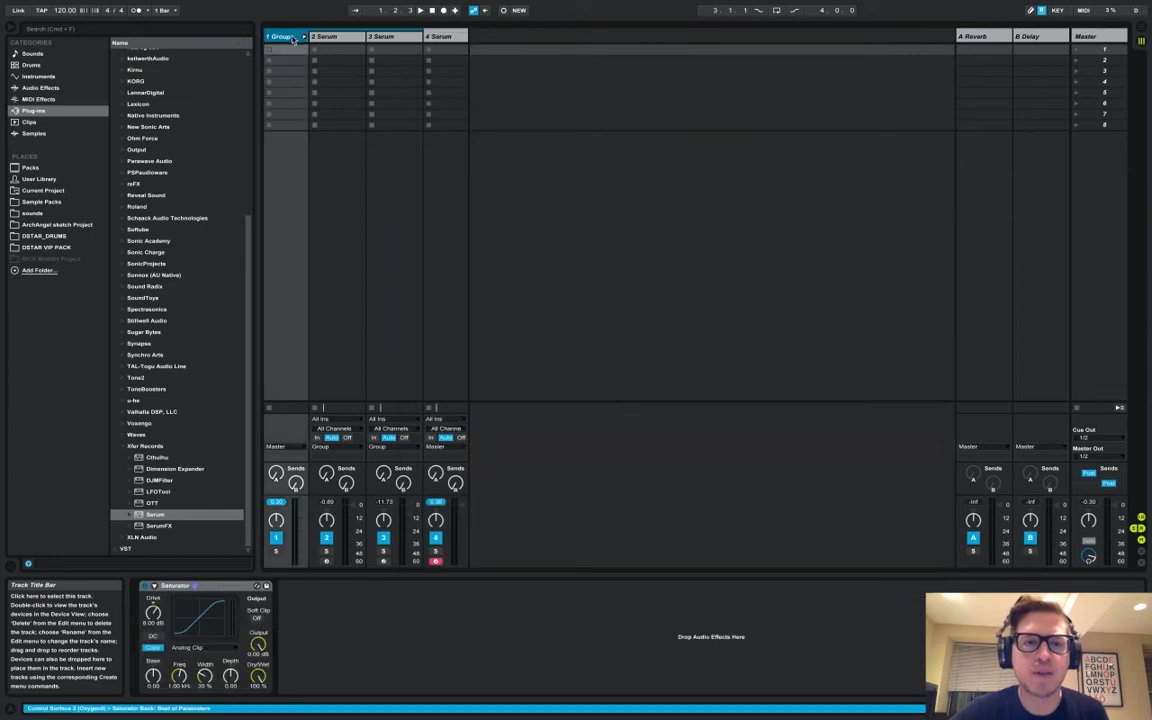
{"action": "left_click", "coordinate": [444, 36]}
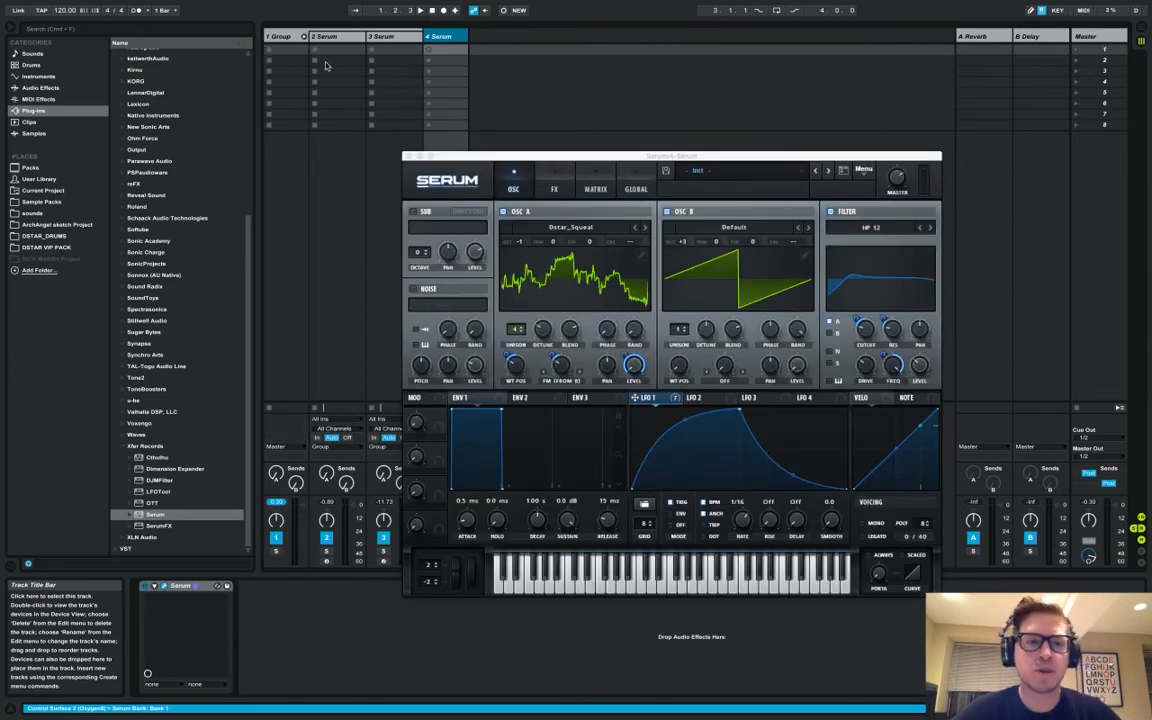
{"action": "left_click", "coordinate": [40, 88]}
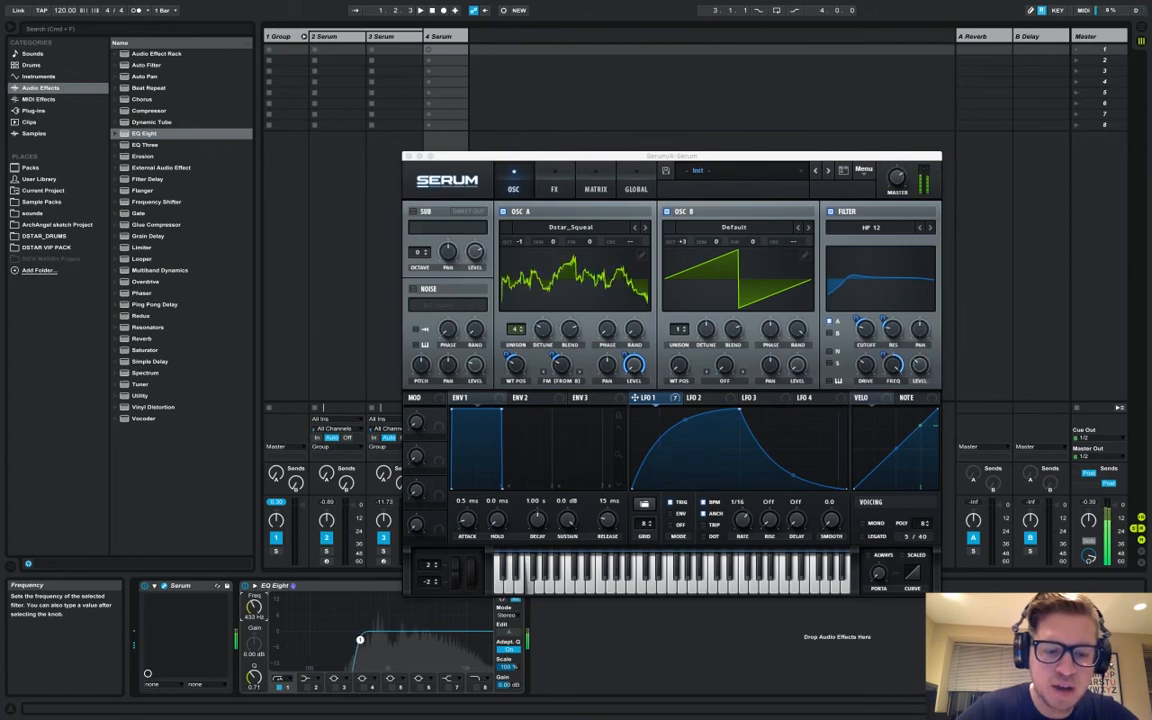
{"action": "left_click", "coordinate": [442, 36]}
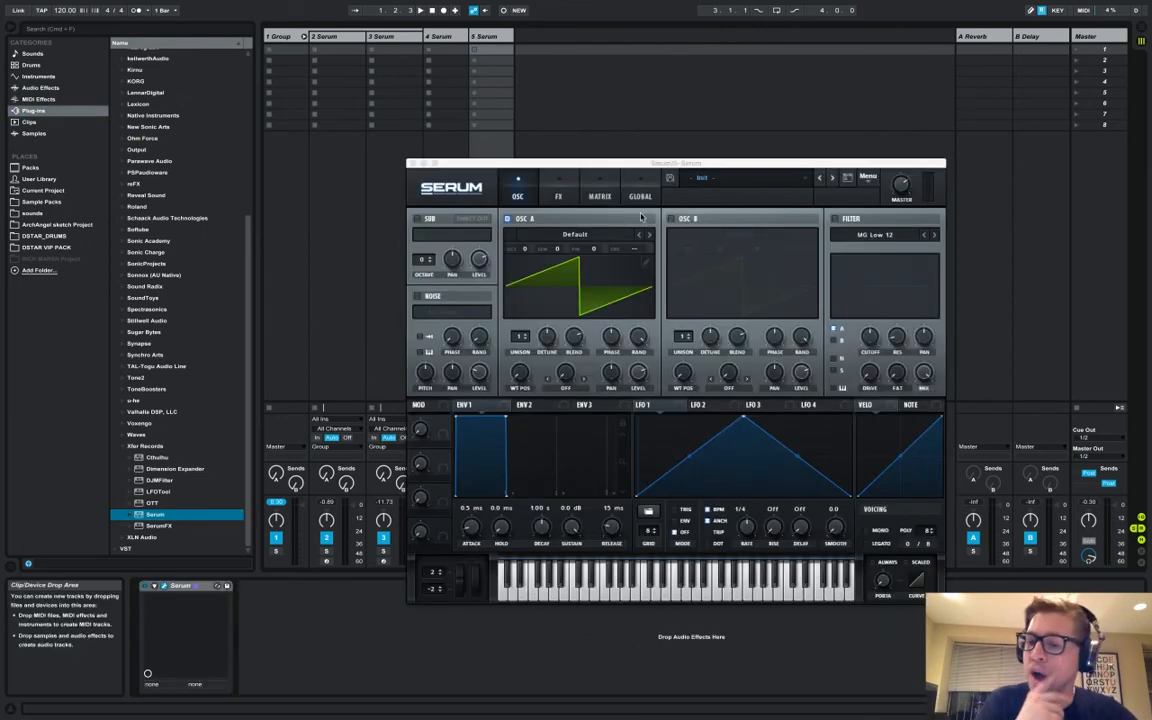
Step: Load the Digital Subbass_1 wavetable on Osc A and pick a Saturator shape curve on the group
{"action": "left_click", "coordinate": [576, 234]}
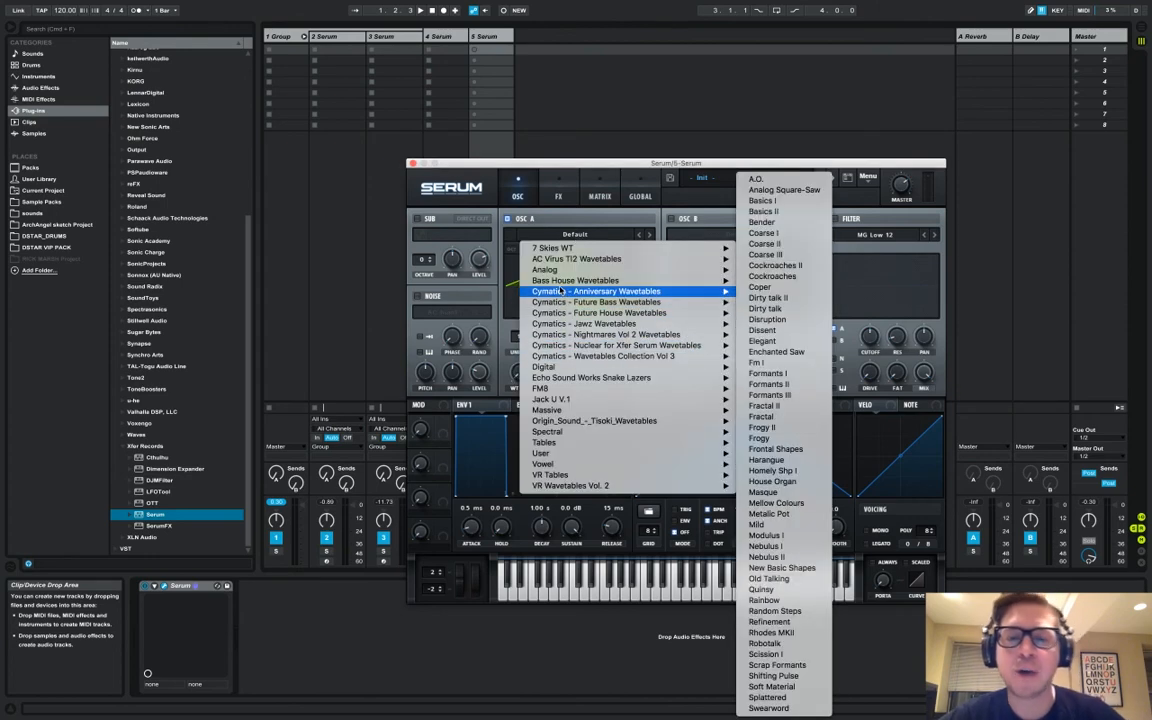
{"action": "left_click", "coordinate": [544, 268]}
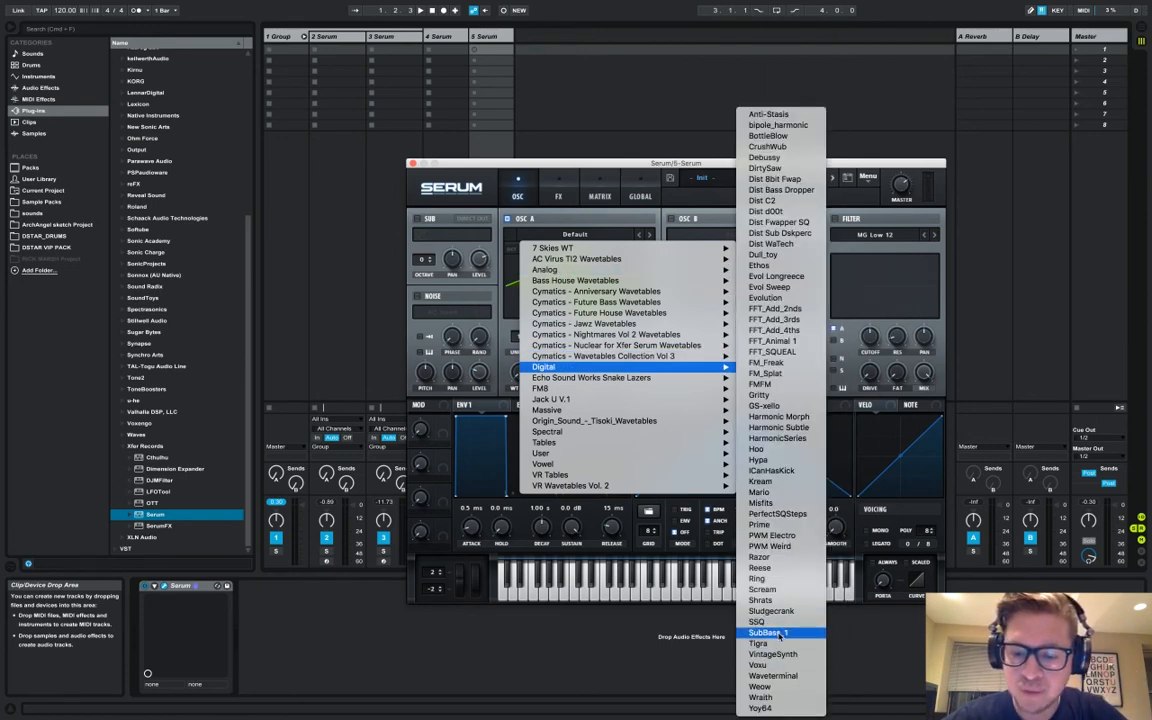
{"action": "left_click", "coordinate": [768, 632]}
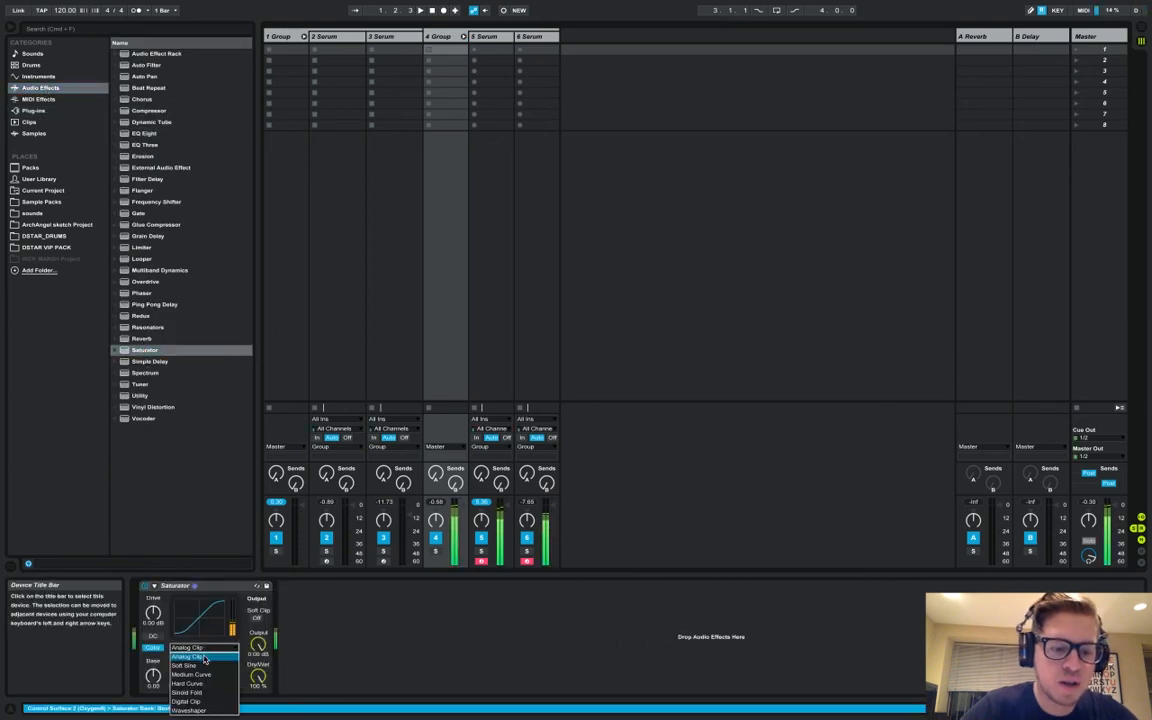
{"action": "left_click", "coordinate": [188, 656]}
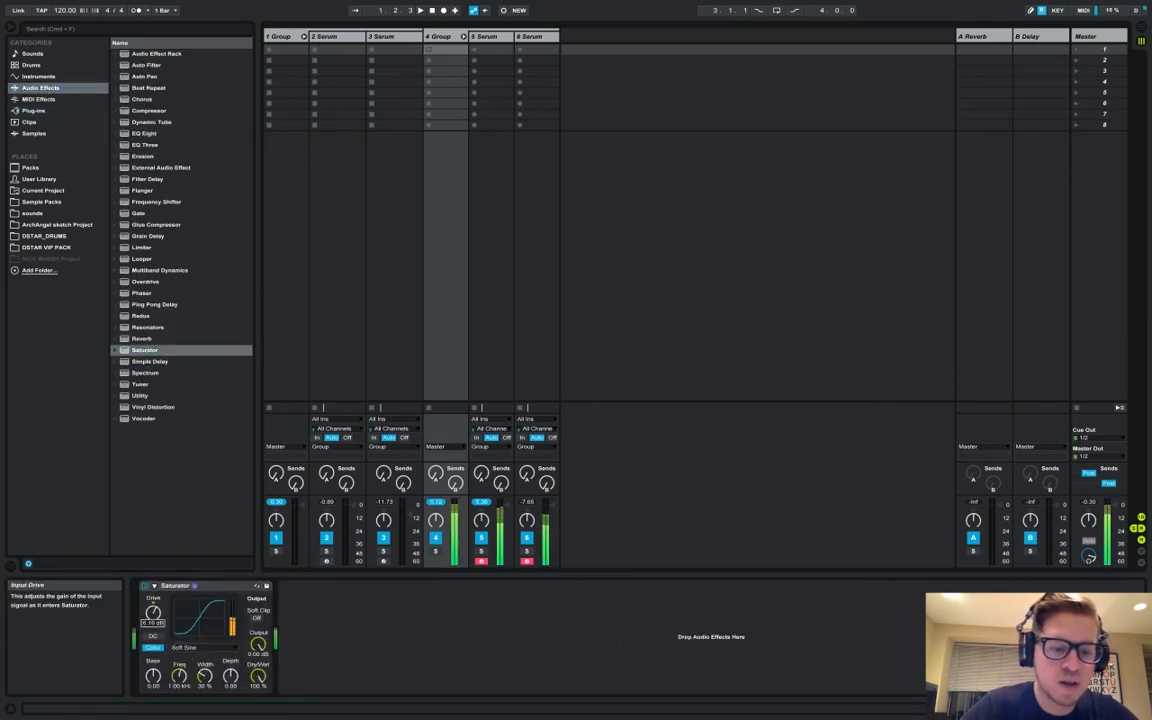